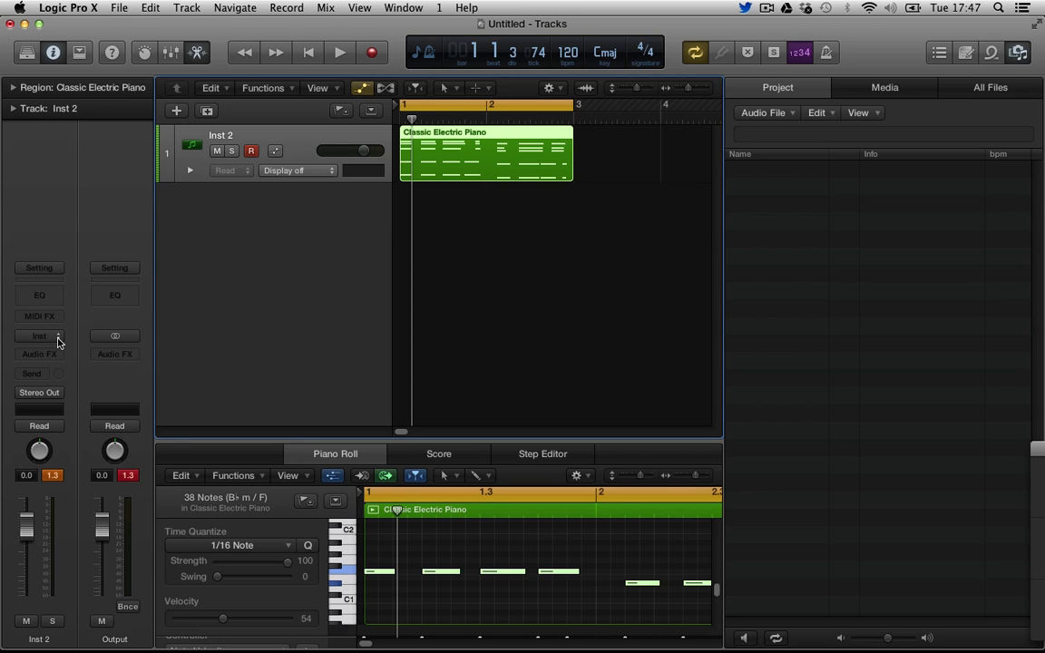
Load Retro Synth into the Inst 2 track's instrument slot.
click(39, 336)
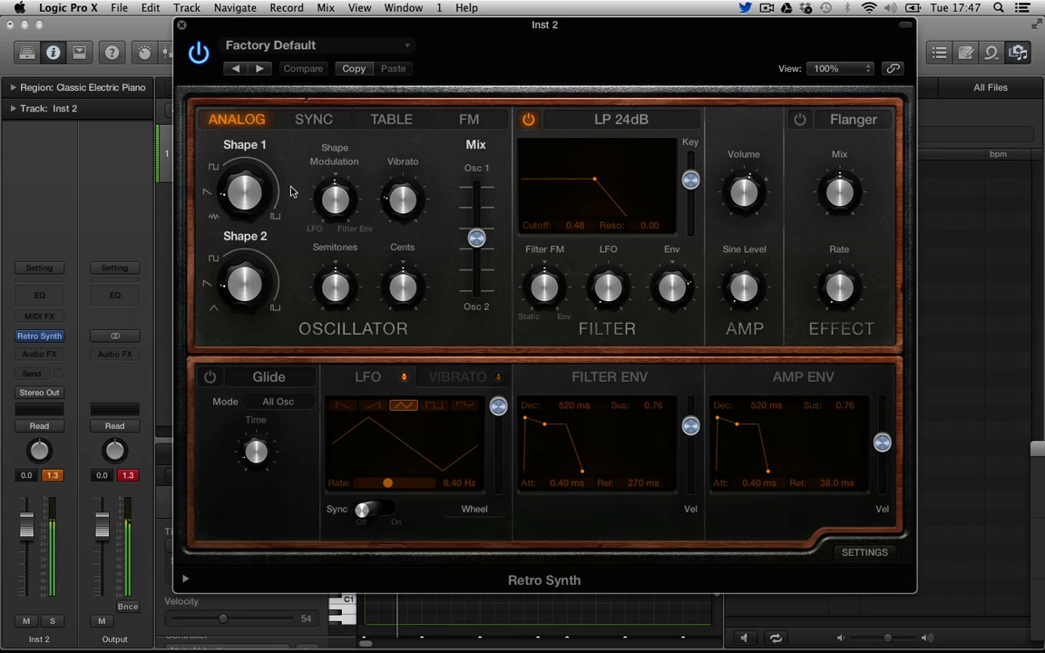
Audition the Table and FM engines, adjust FM modulation, then return to Analog.
click(244, 193)
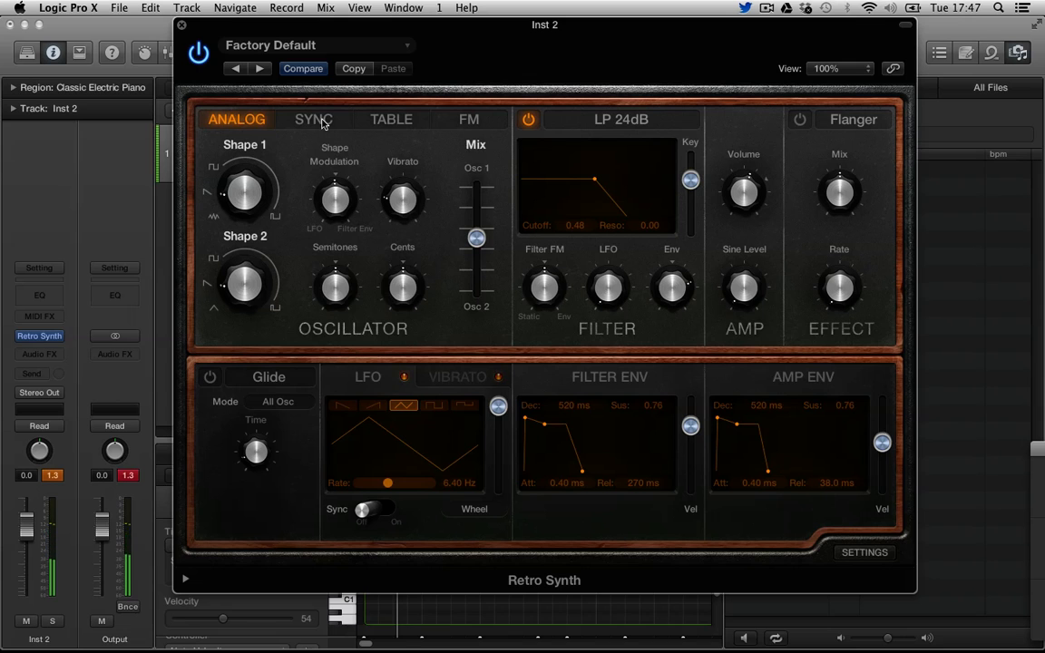
click(390, 119)
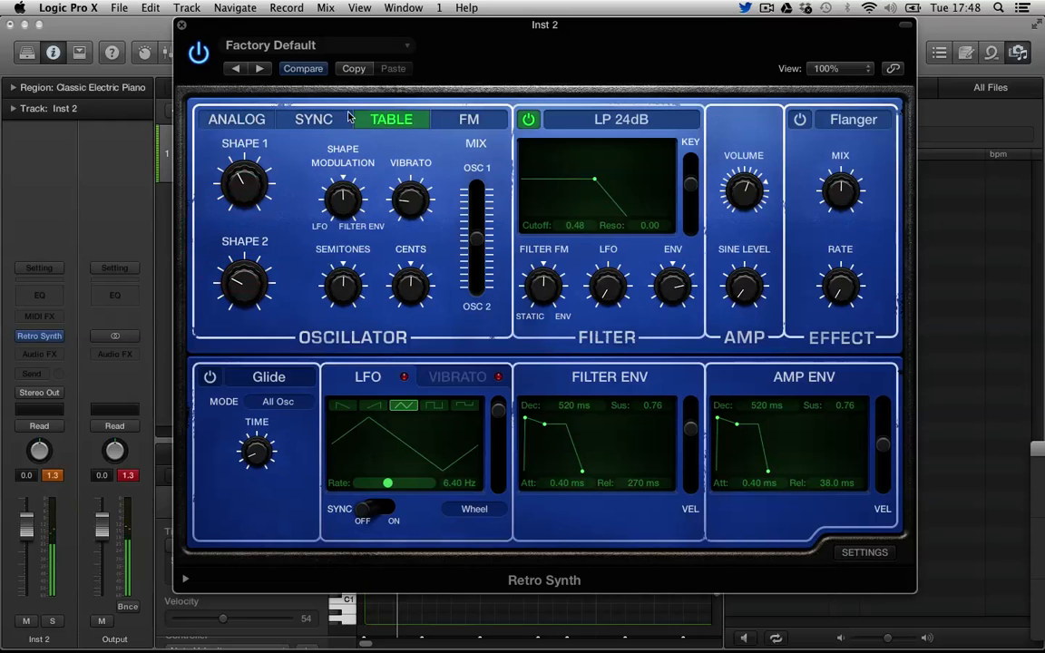
click(469, 118)
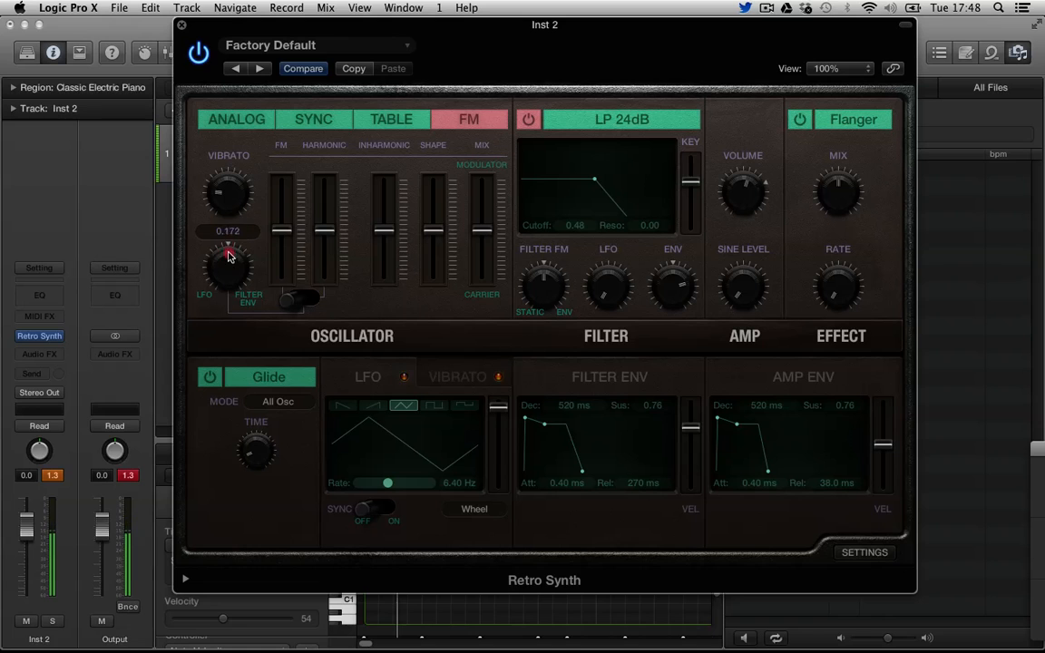
drag(227, 263, 231, 299)
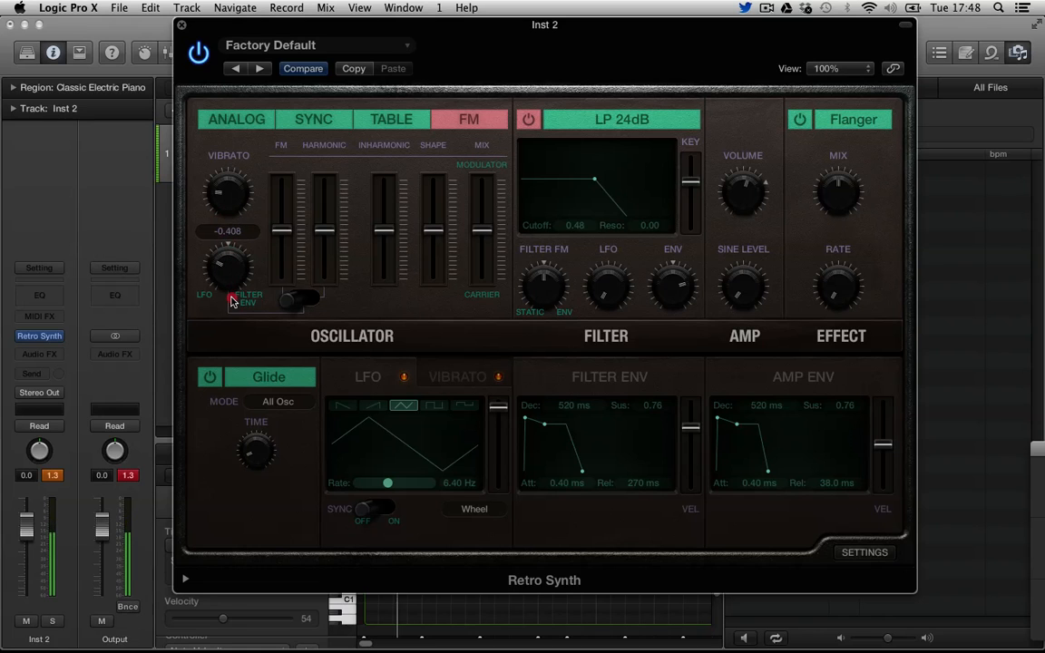
click(237, 119)
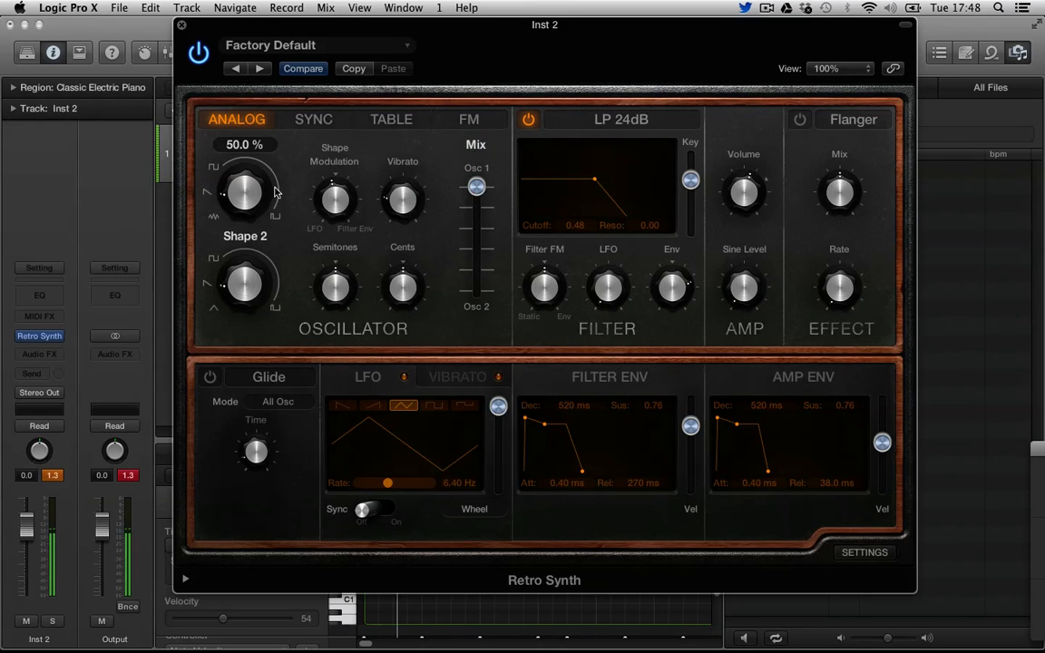
Narrow oscillator one's shape to about 14%, rebalance the mix, and max shape modulation.
drag(245, 192, 243, 181)
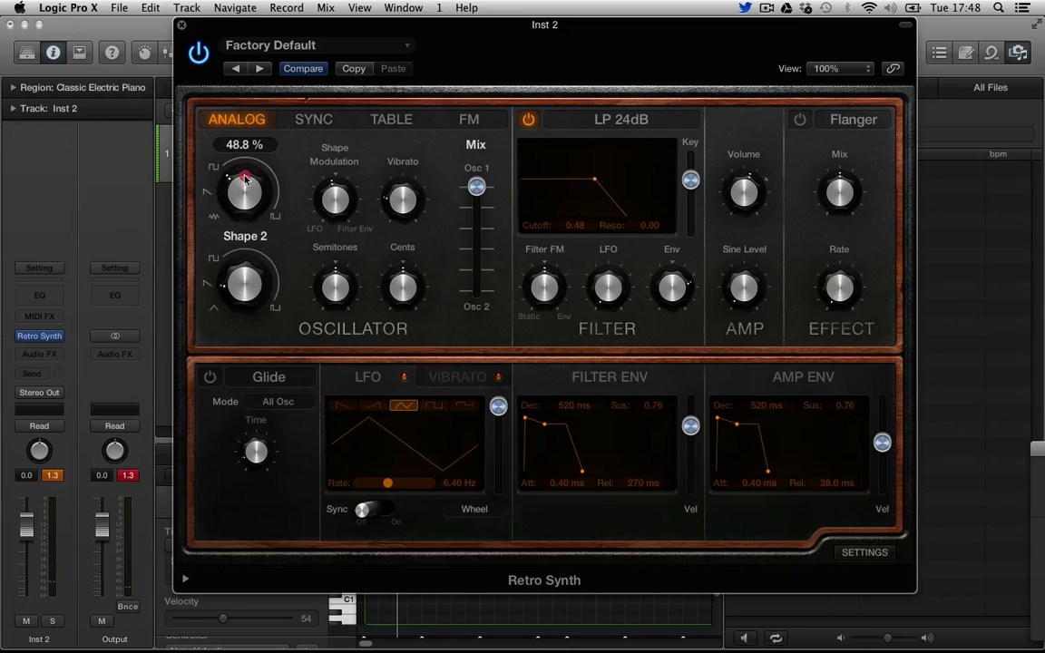
drag(244, 181, 245, 208)
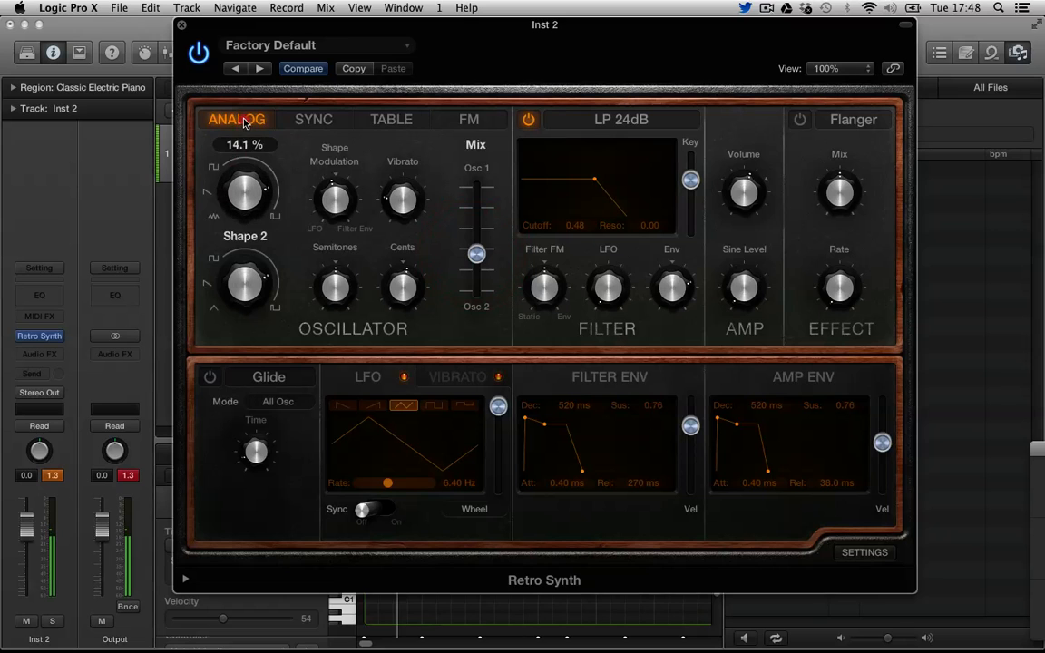
drag(476, 254, 477, 222)
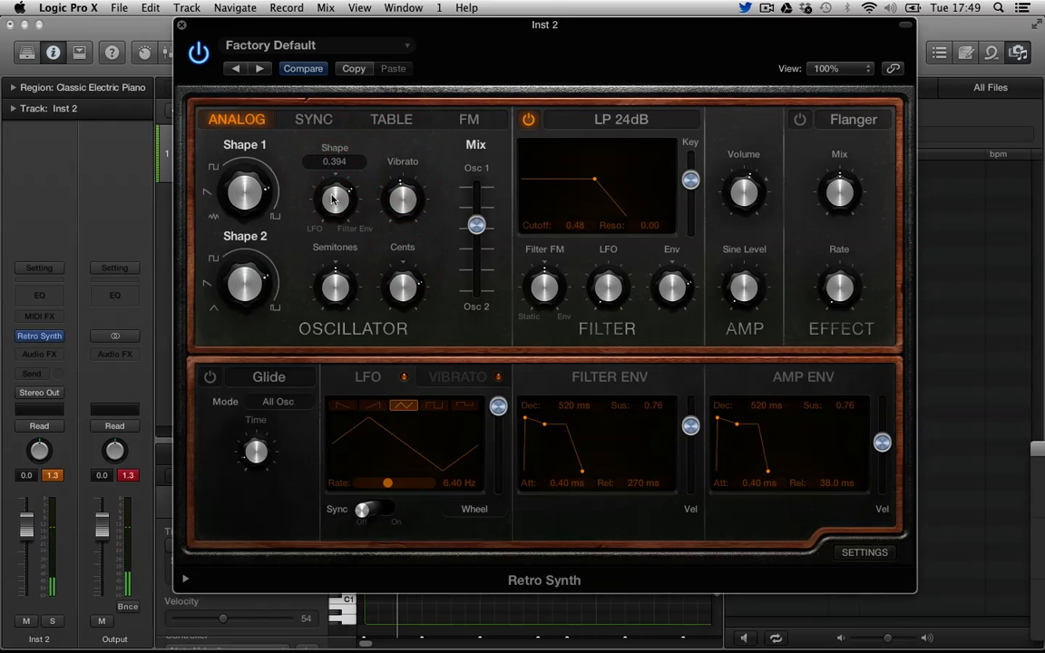
drag(335, 198, 335, 159)
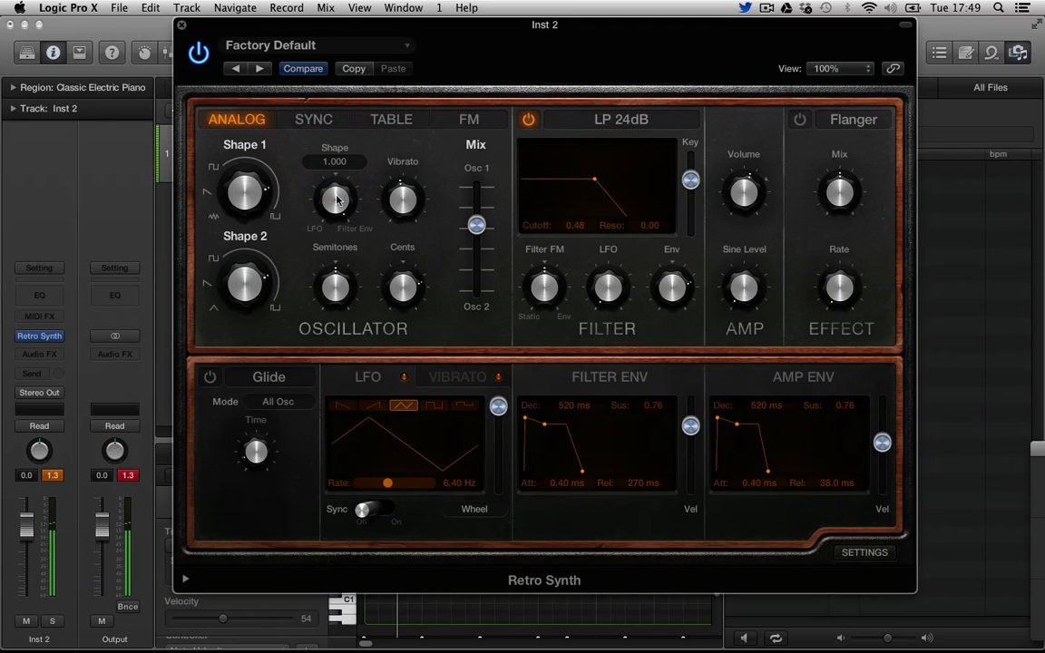
drag(334, 200, 349, 260)
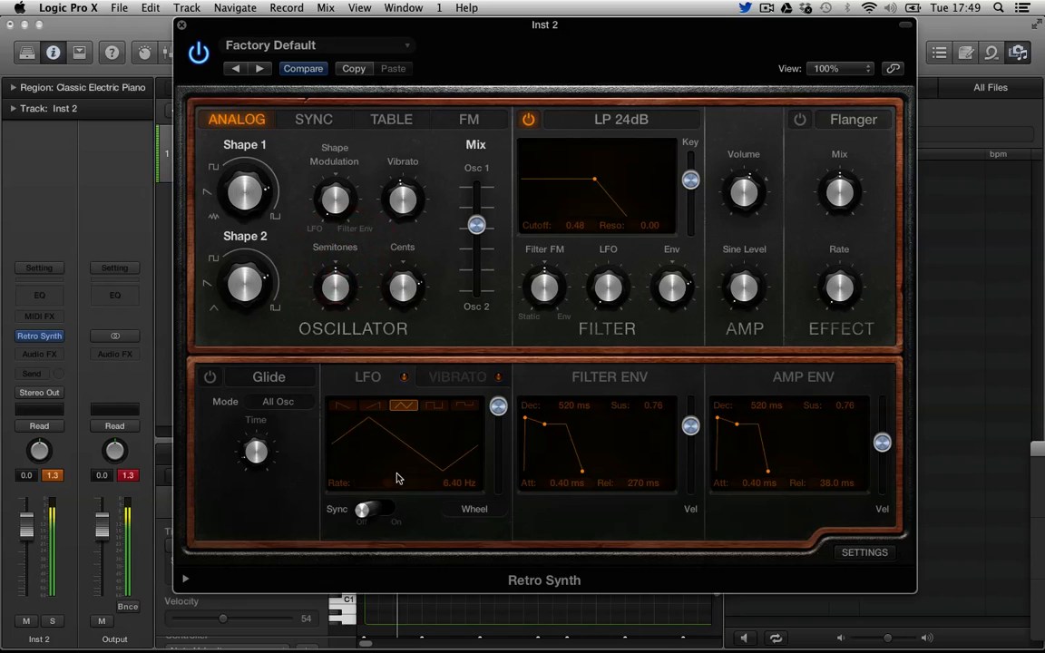
Tempo-sync the LFO at 1/16 with full vibrato depth and a square waveform.
click(395, 509)
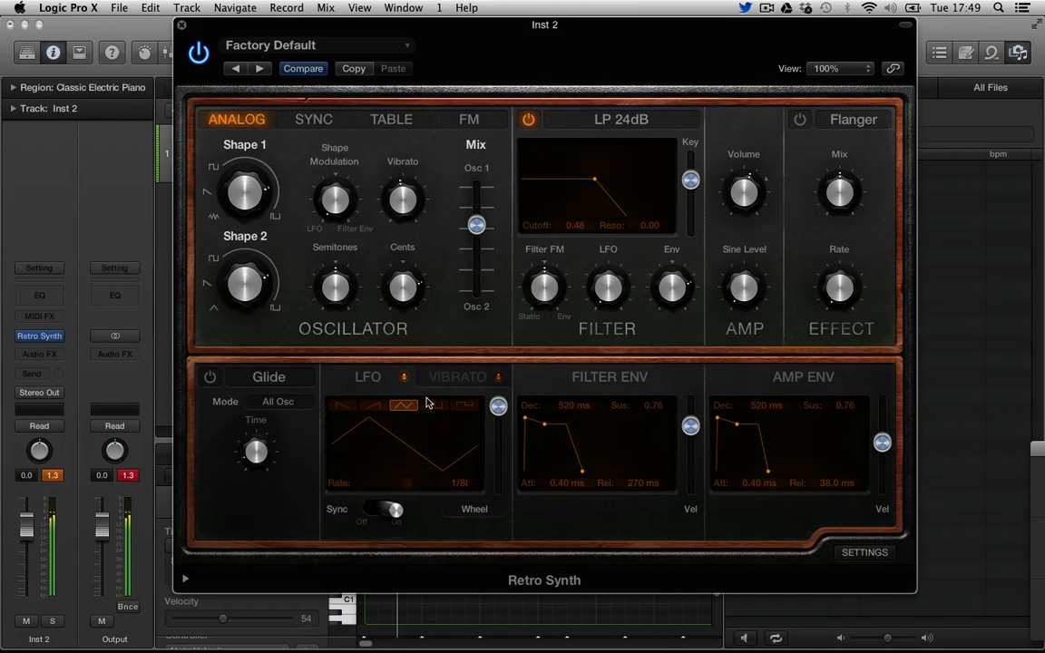
drag(497, 418, 498, 457)
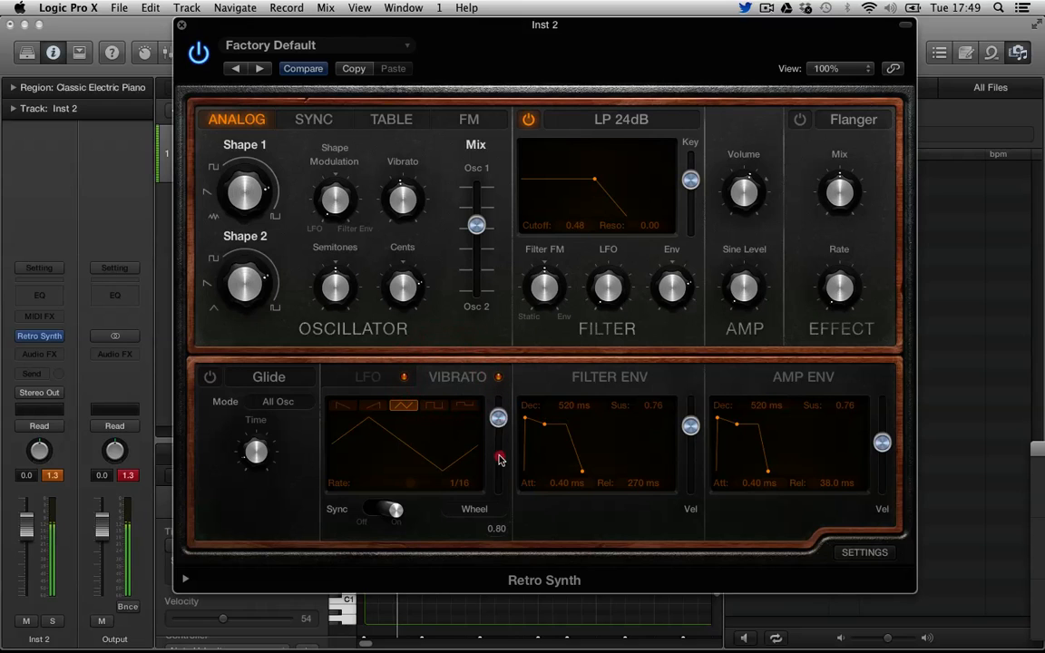
drag(498, 418, 504, 461)
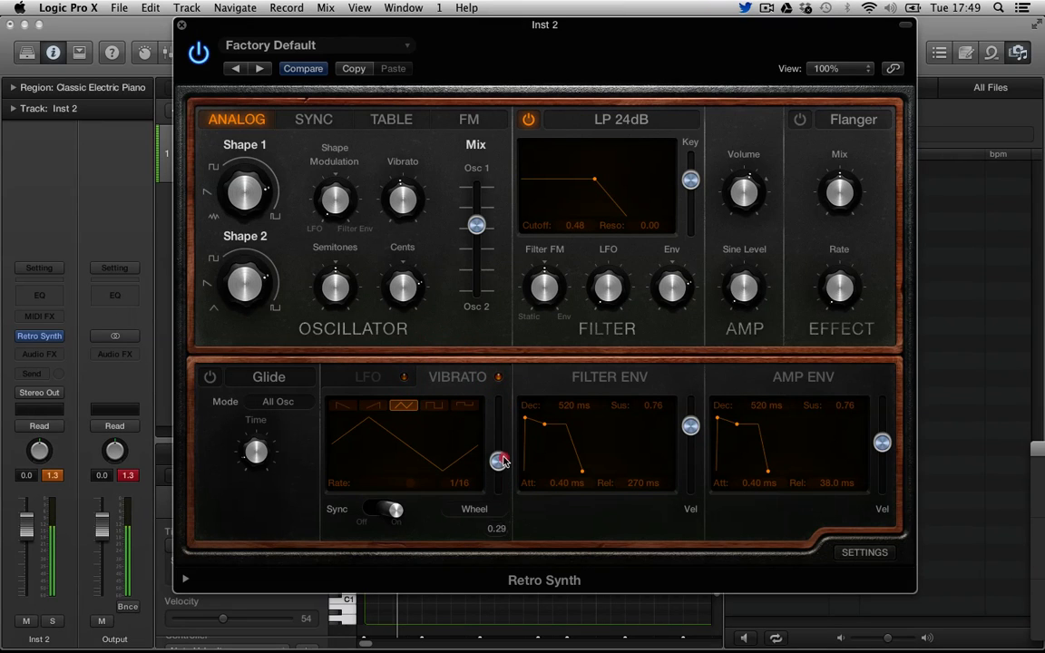
drag(500, 459, 498, 402)
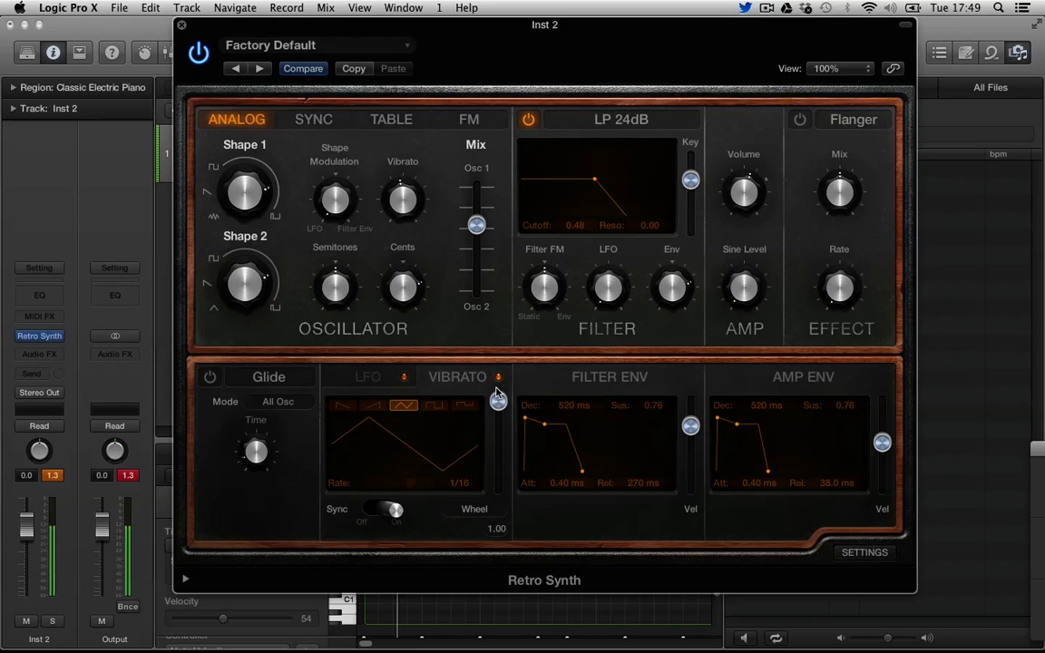
click(373, 405)
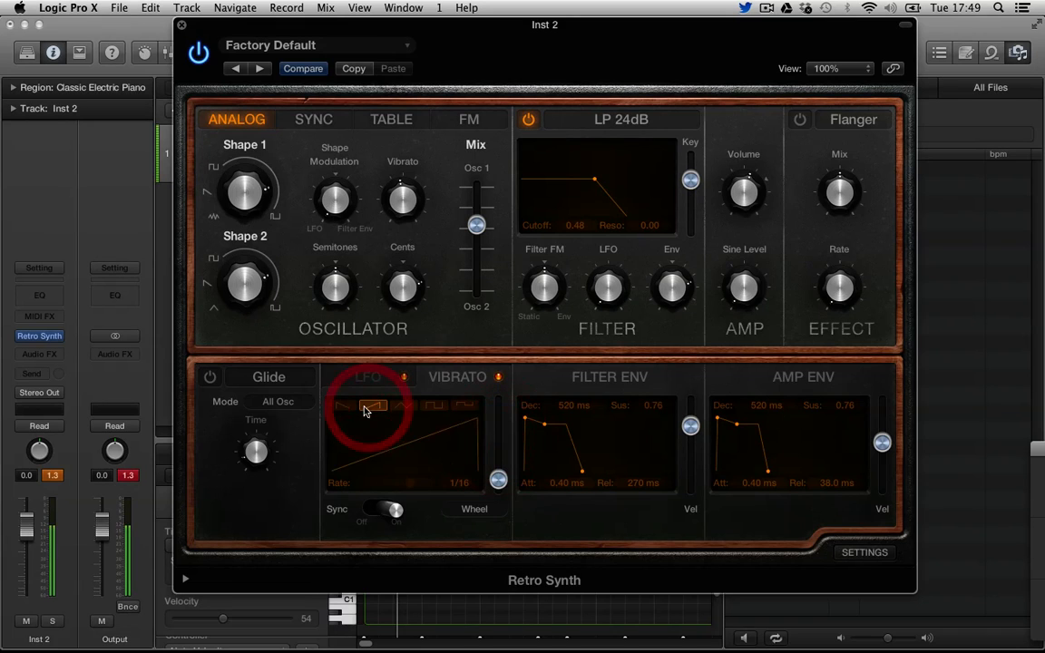
click(437, 405)
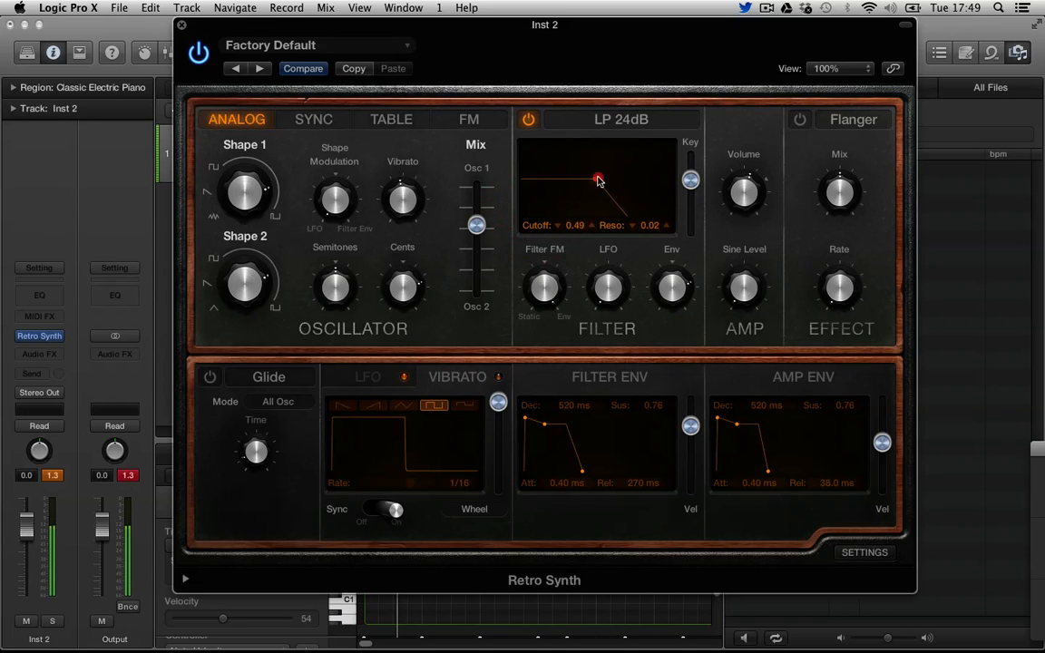
Brighten the cutoff, set a negative envelope amount, and stretch filter attack to 10 s.
drag(597, 178, 569, 178)
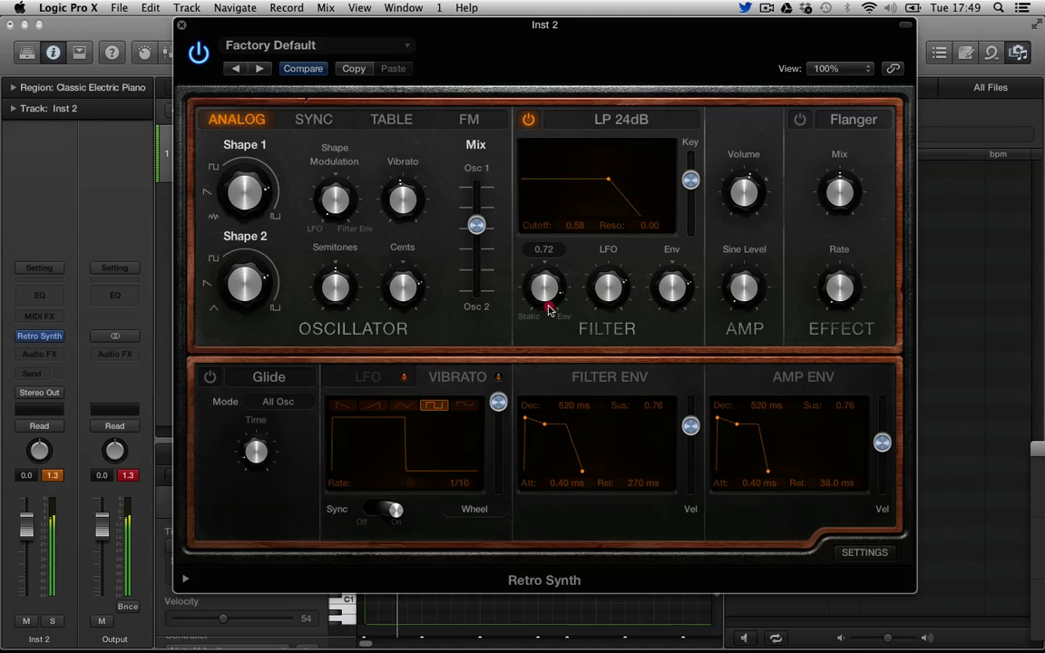
mouse_move(666, 286)
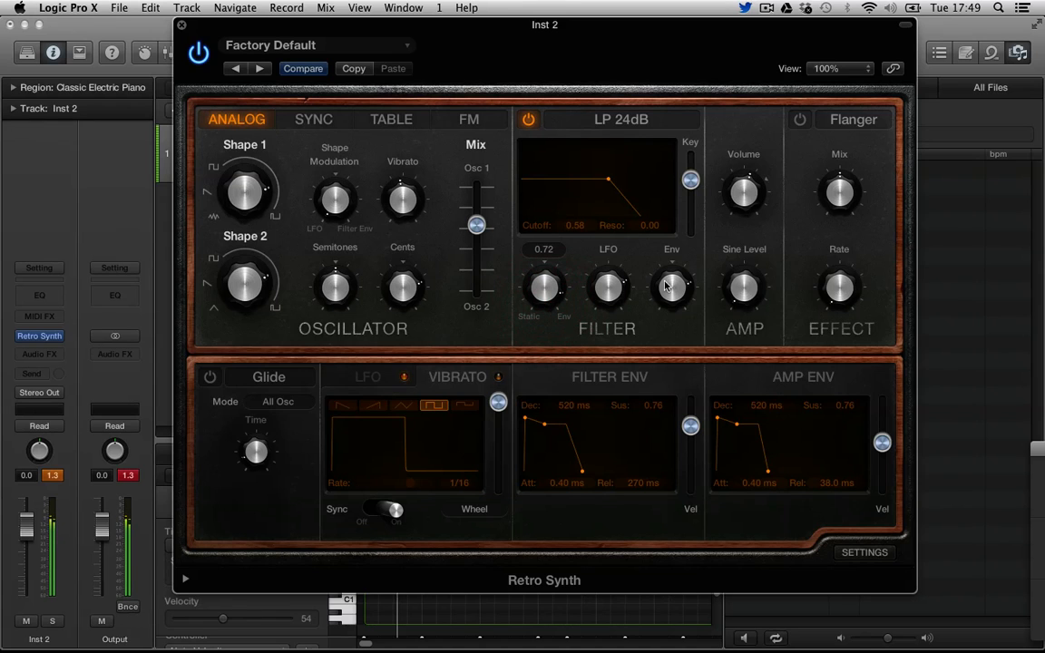
drag(671, 287, 671, 309)
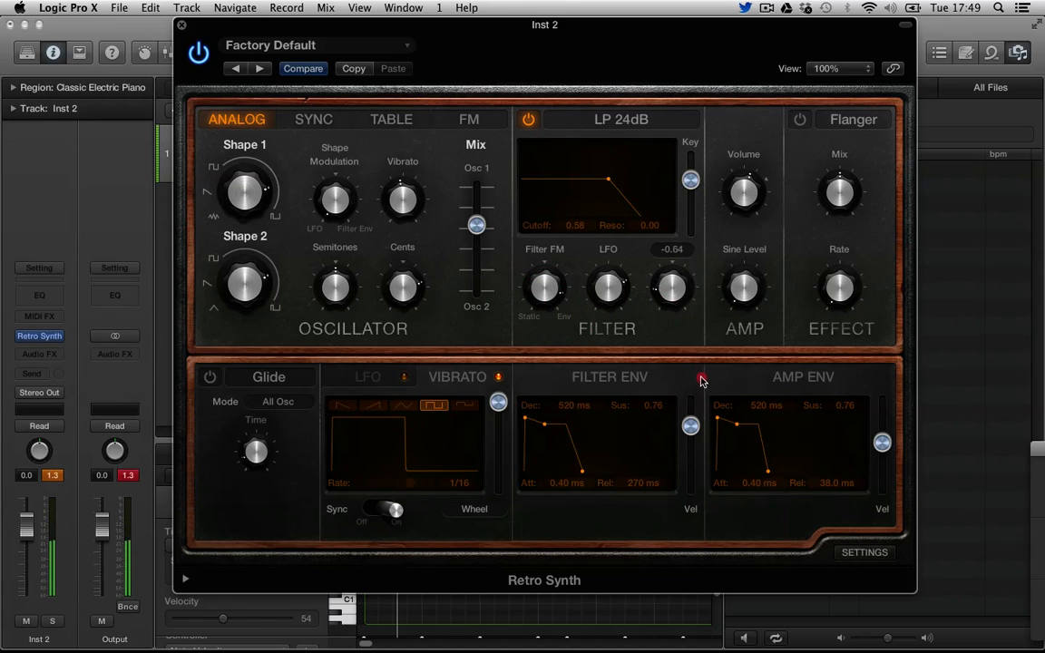
drag(544, 424, 557, 423)
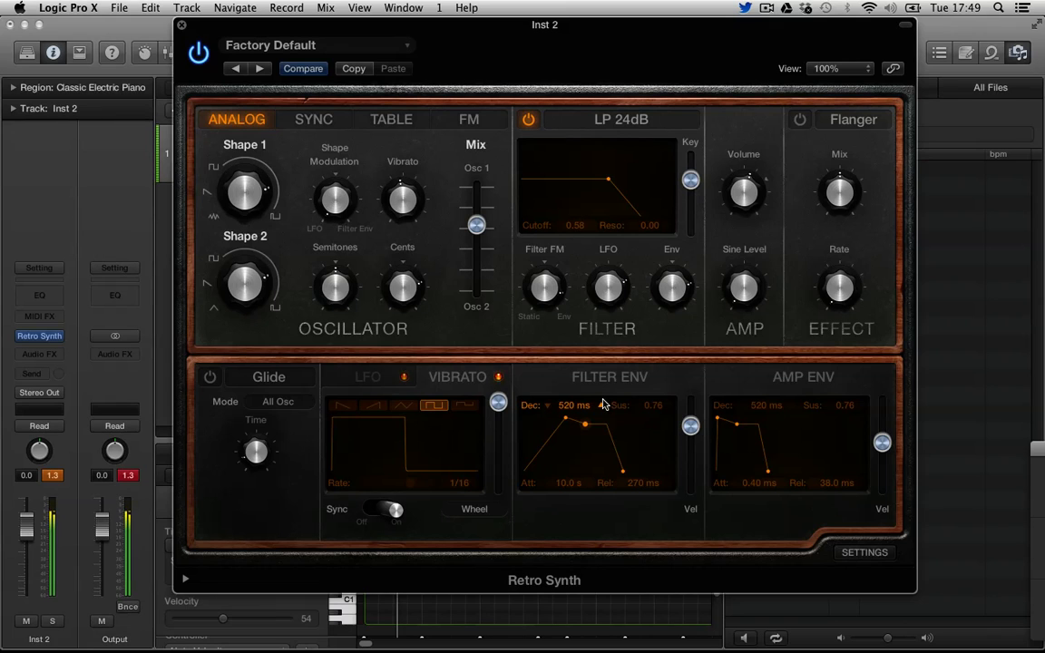
mouse_move(714, 265)
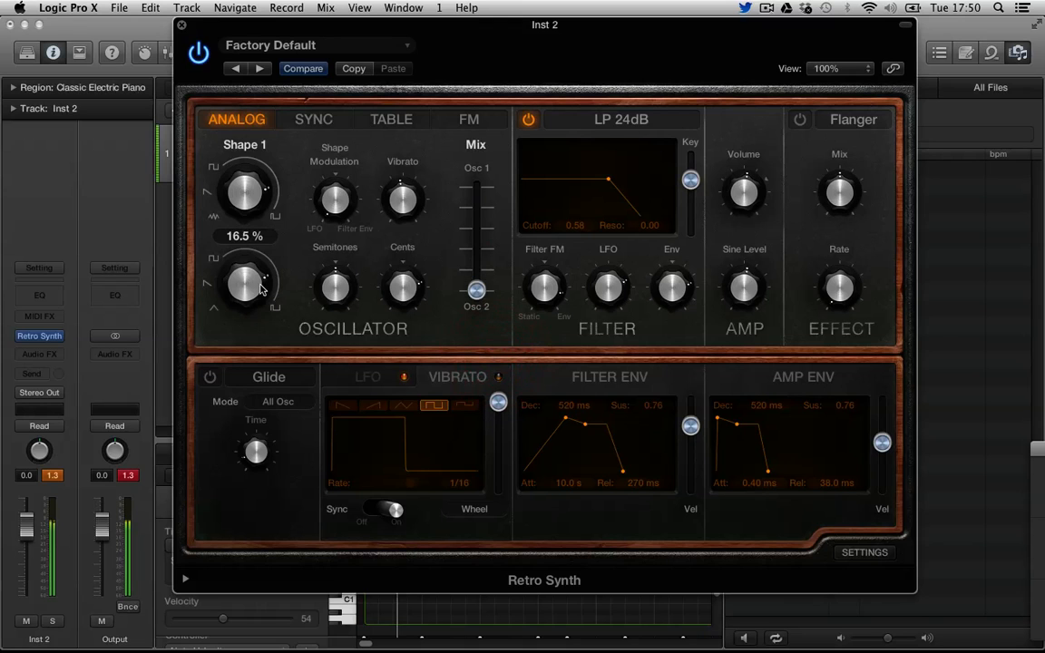
Adjust oscillator two's waveform shape and enable the effect section as Chorus.
drag(476, 288, 476, 236)
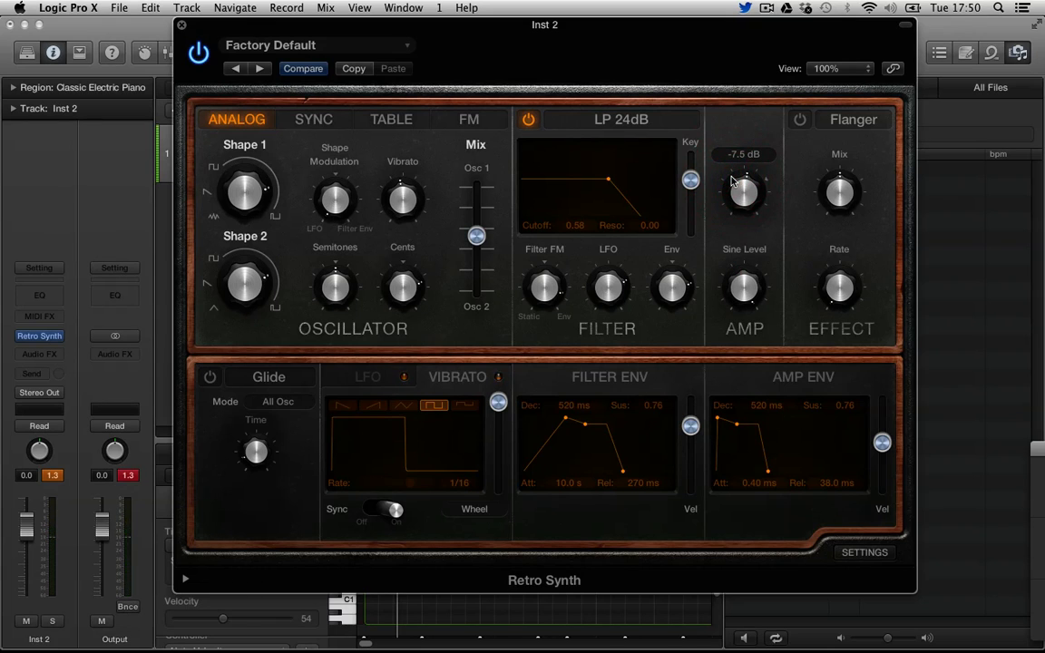
click(800, 119)
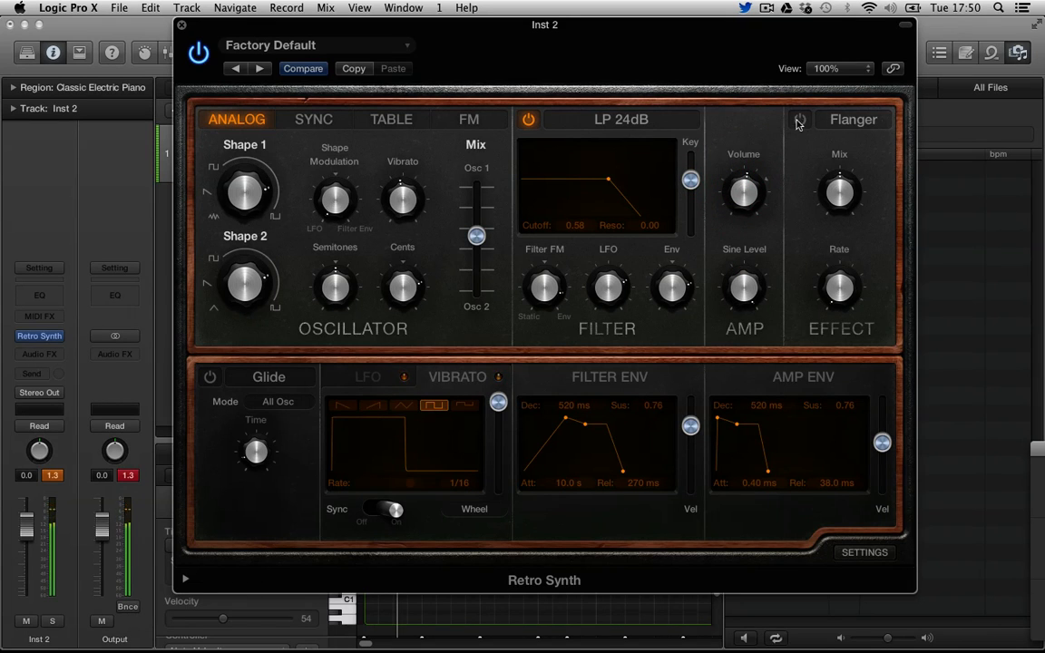
click(799, 119)
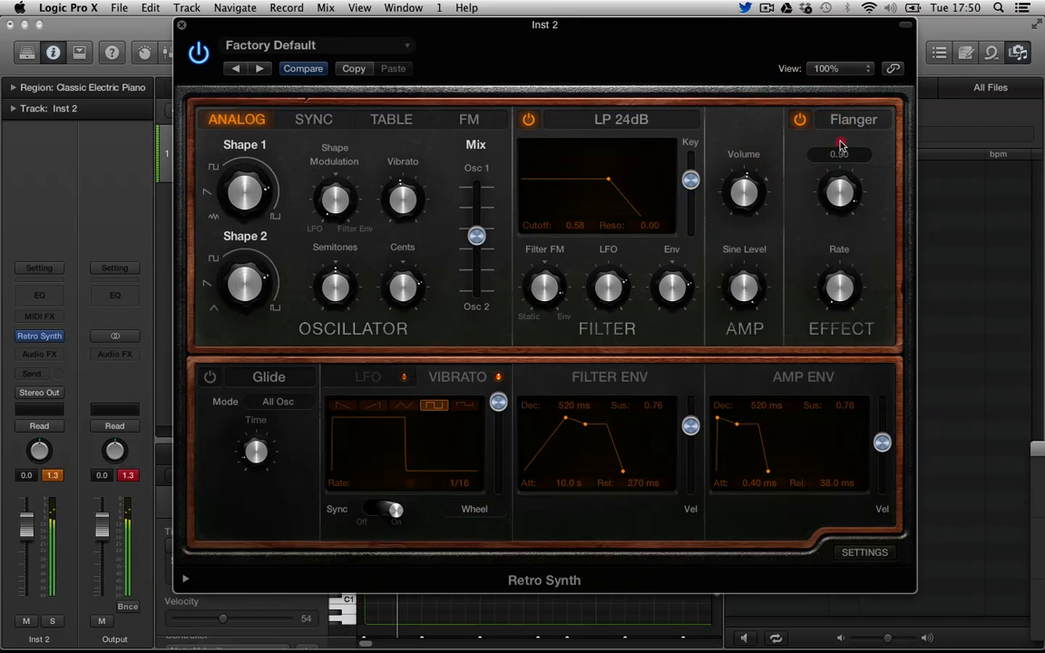
click(850, 119)
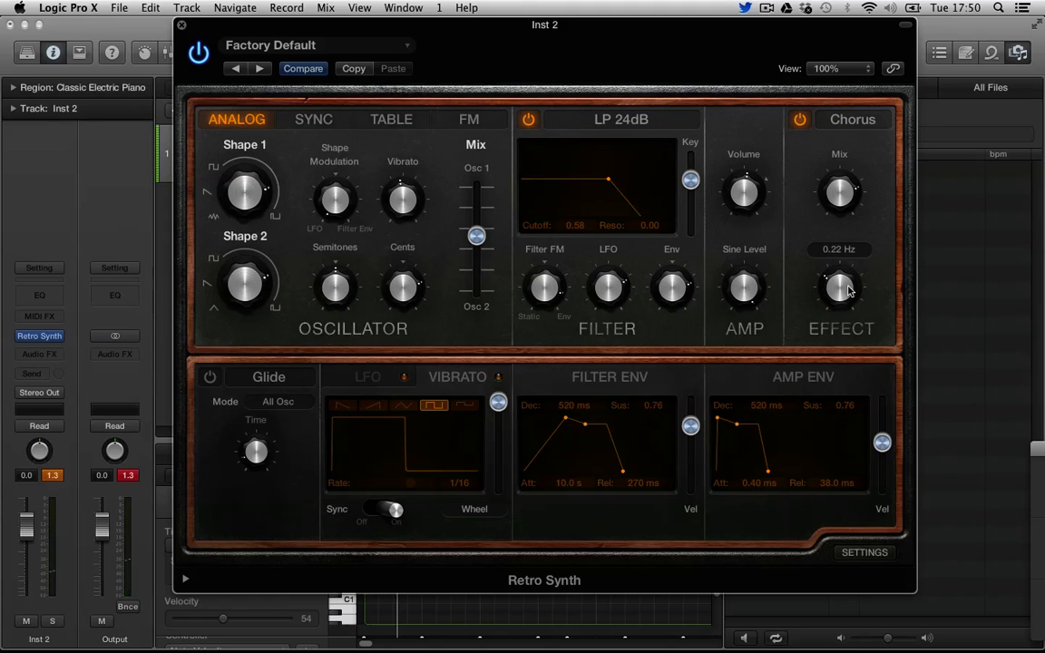
mouse_move(836, 292)
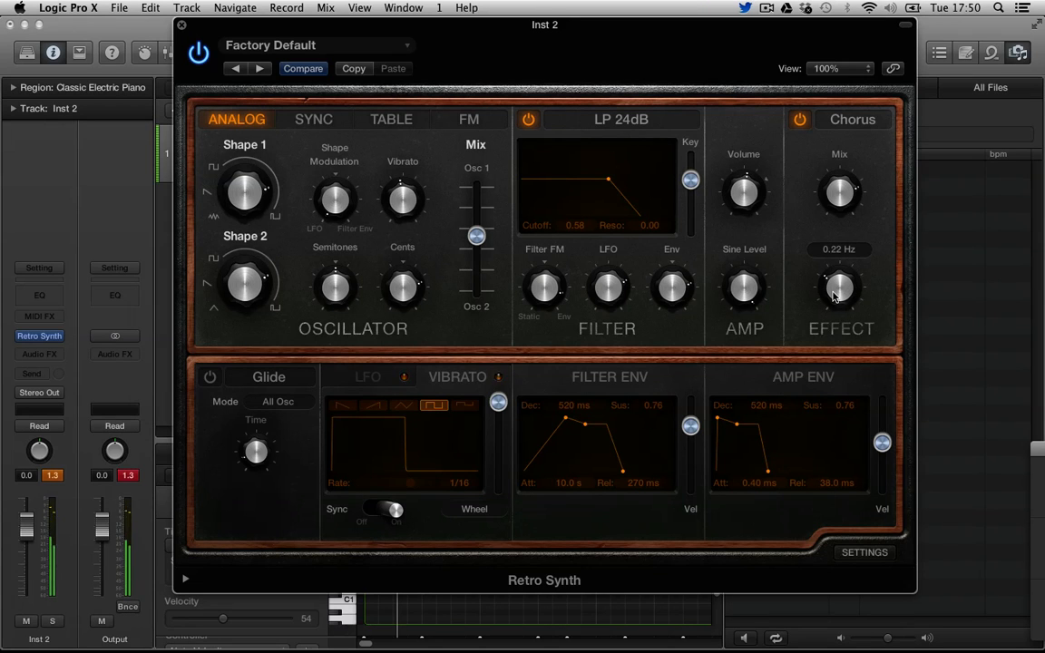
mouse_move(724, 426)
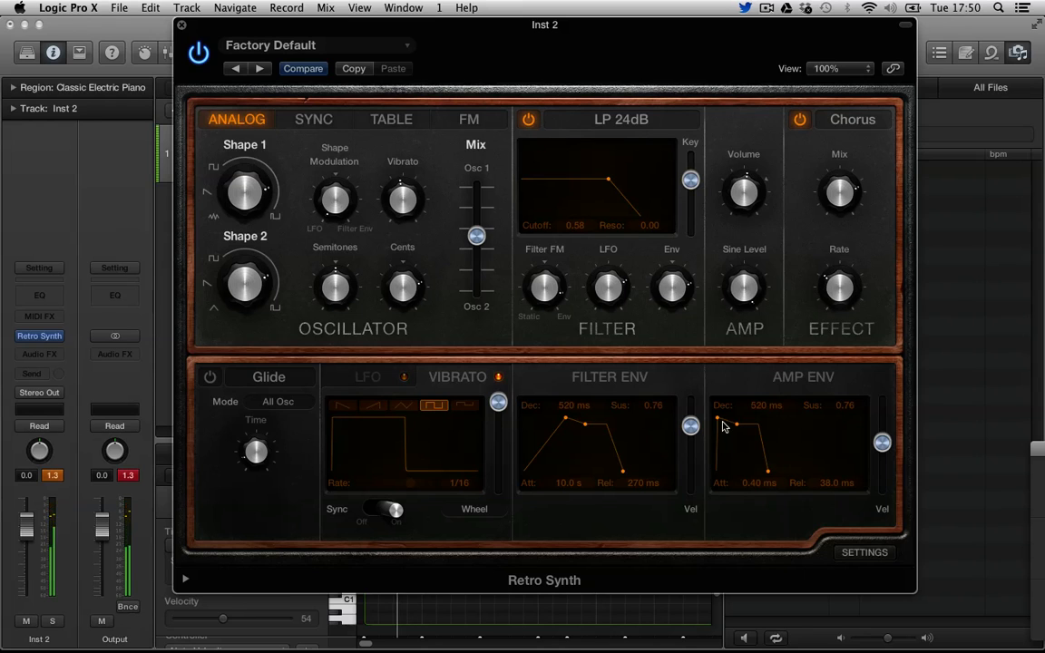
Drop the amp envelope attack to 0.00 ms and set glide mode to Autobend.
drag(735, 426, 744, 444)
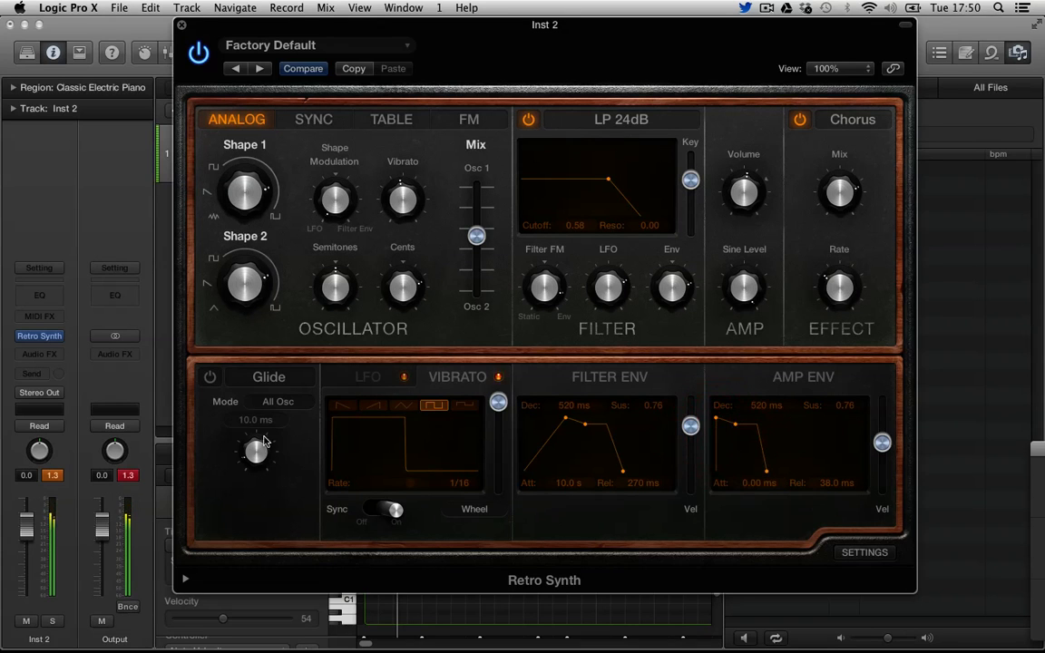
click(268, 376)
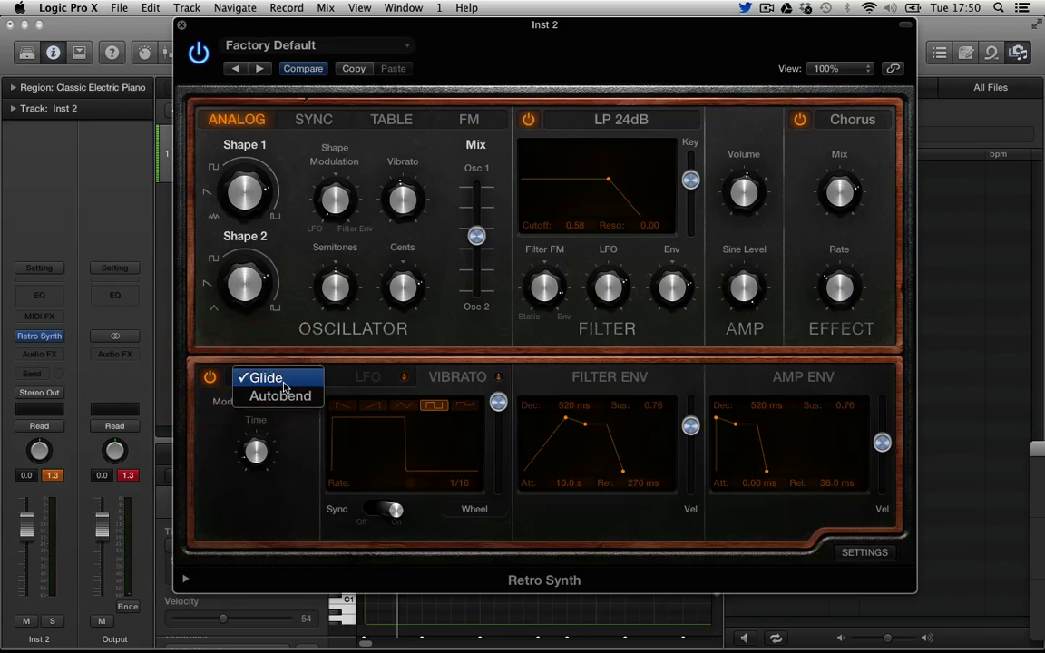
click(279, 396)
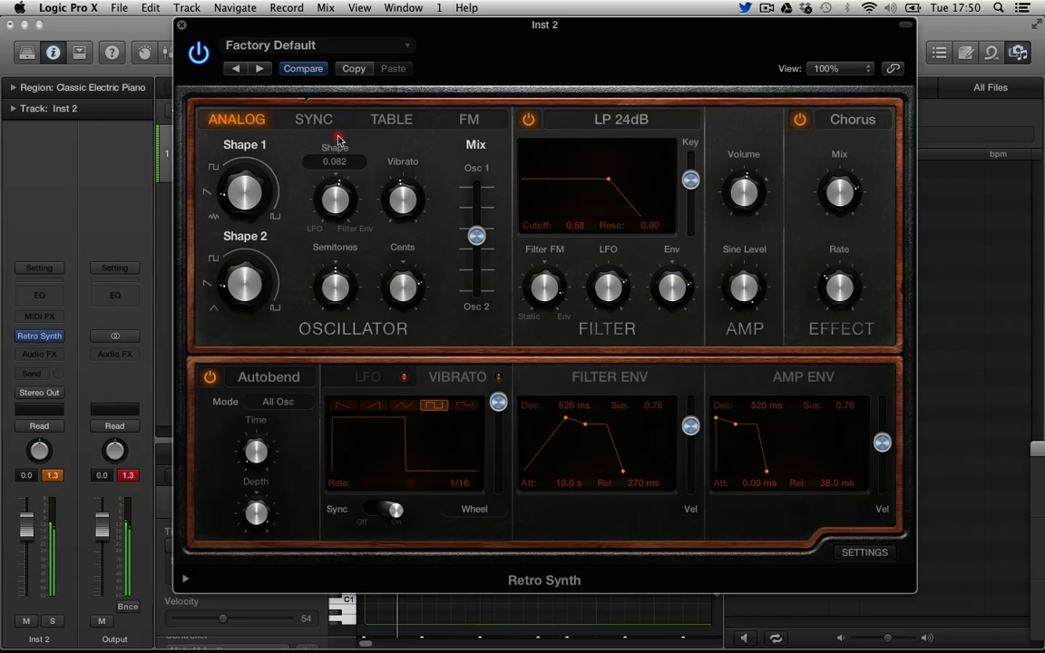
mouse_move(334, 199)
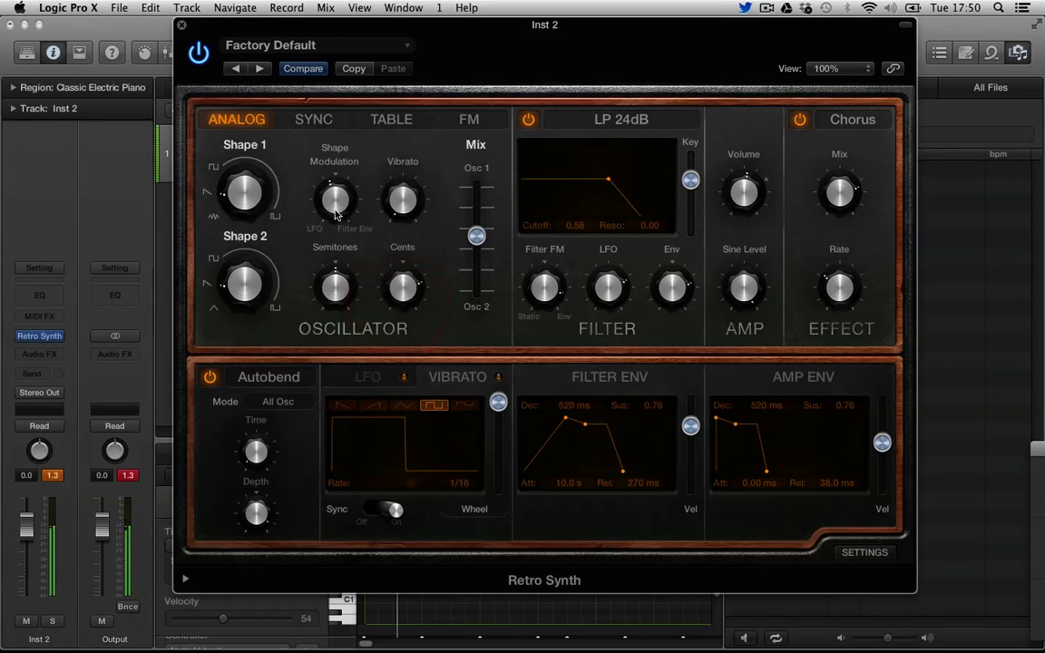
mouse_move(387, 517)
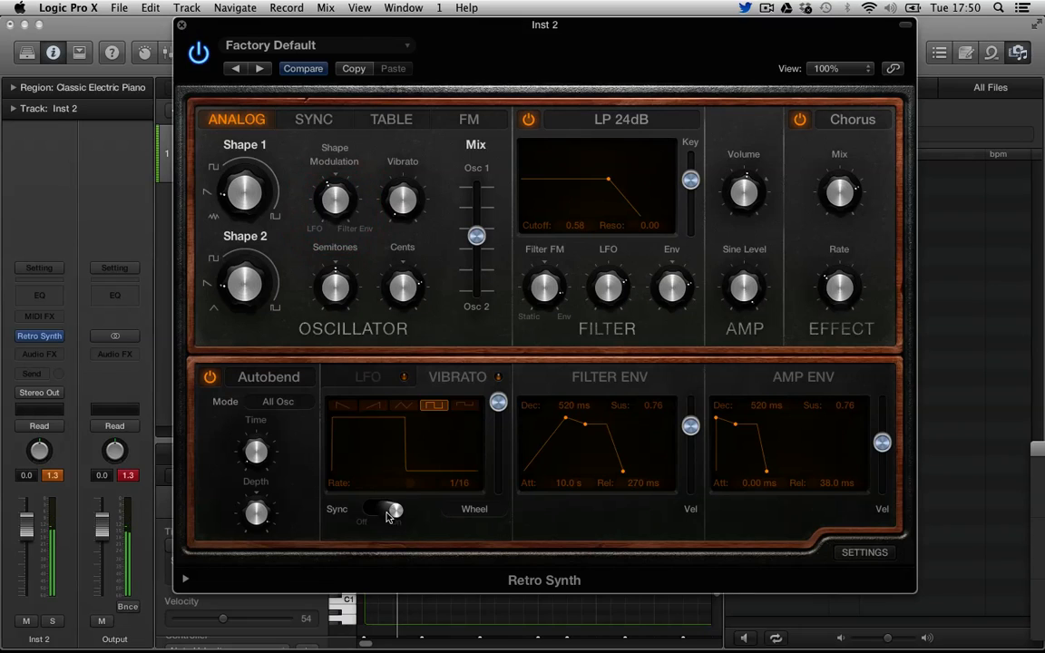
Make the LFO free-running and lower the filter cutoff to about 0.20.
click(375, 508)
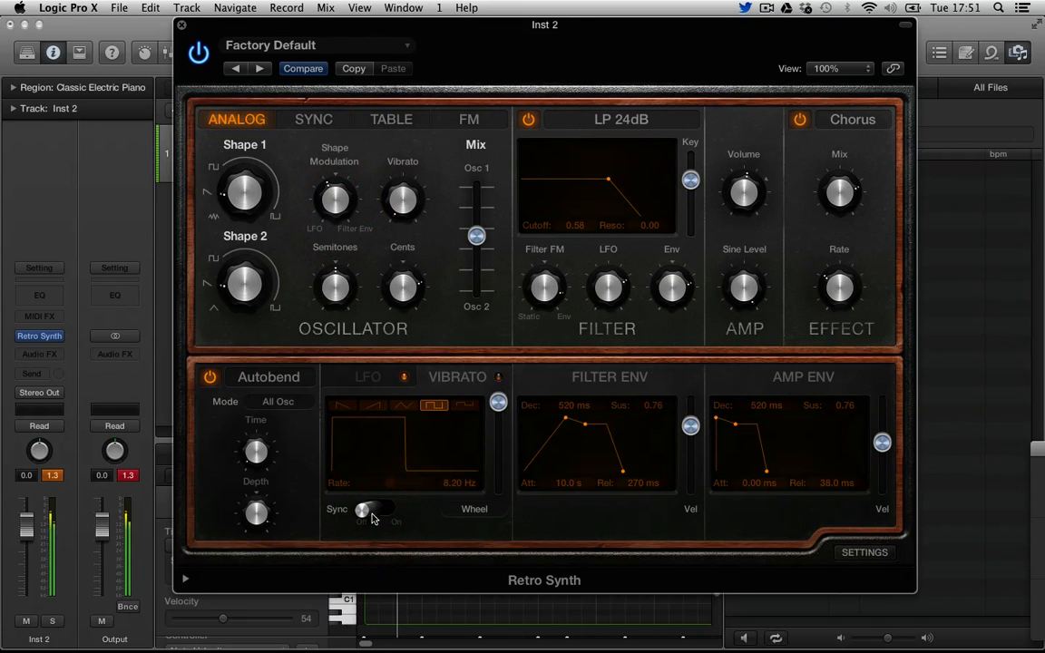
click(373, 508)
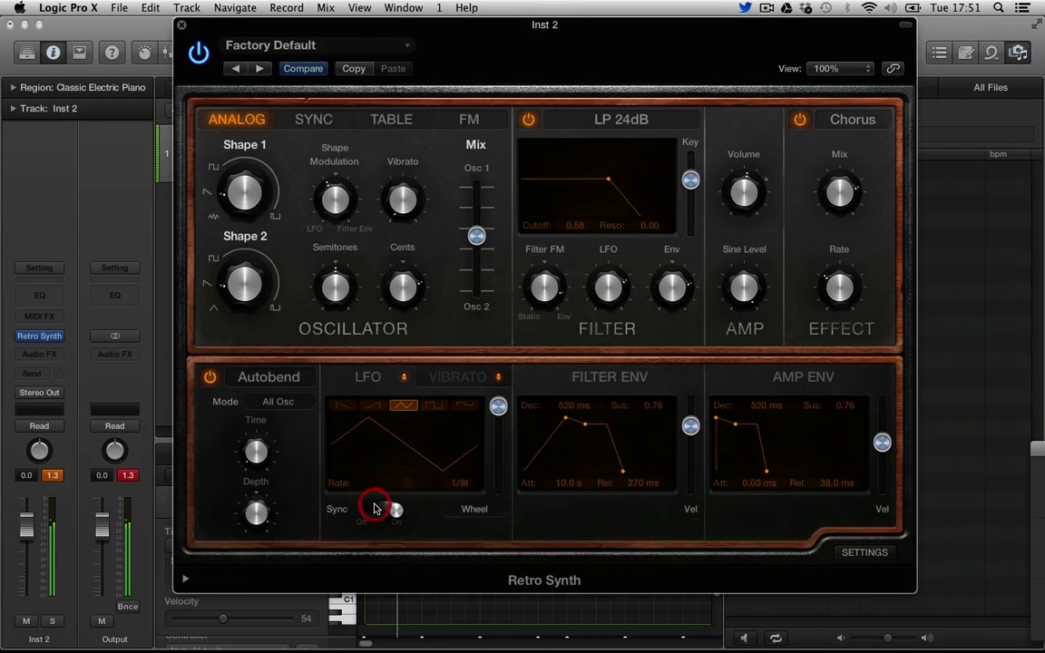
click(375, 509)
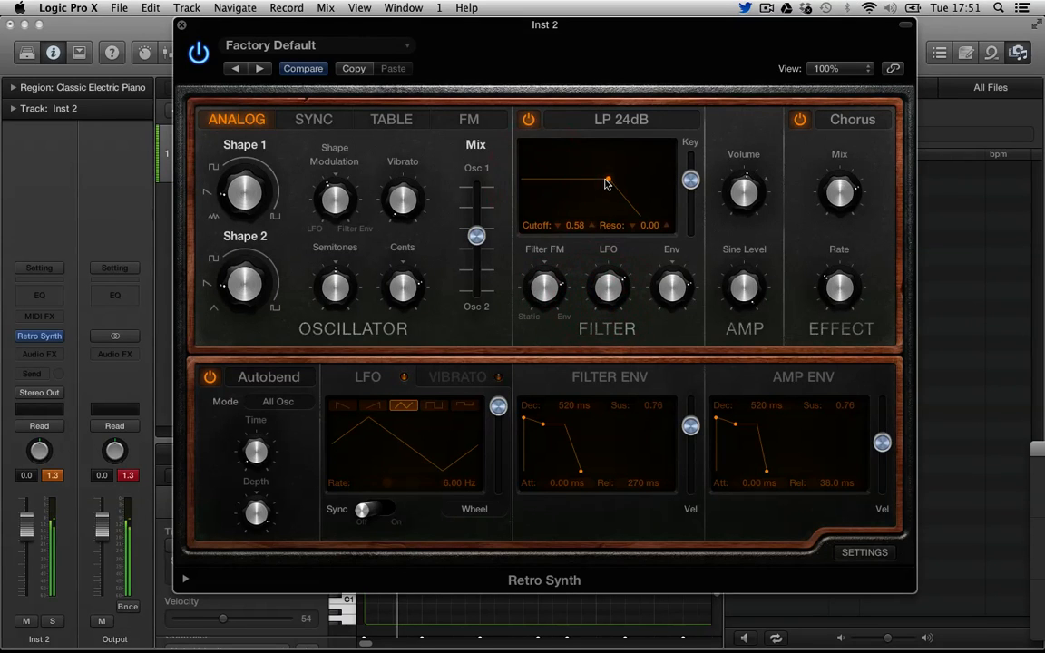
drag(606, 181, 551, 180)
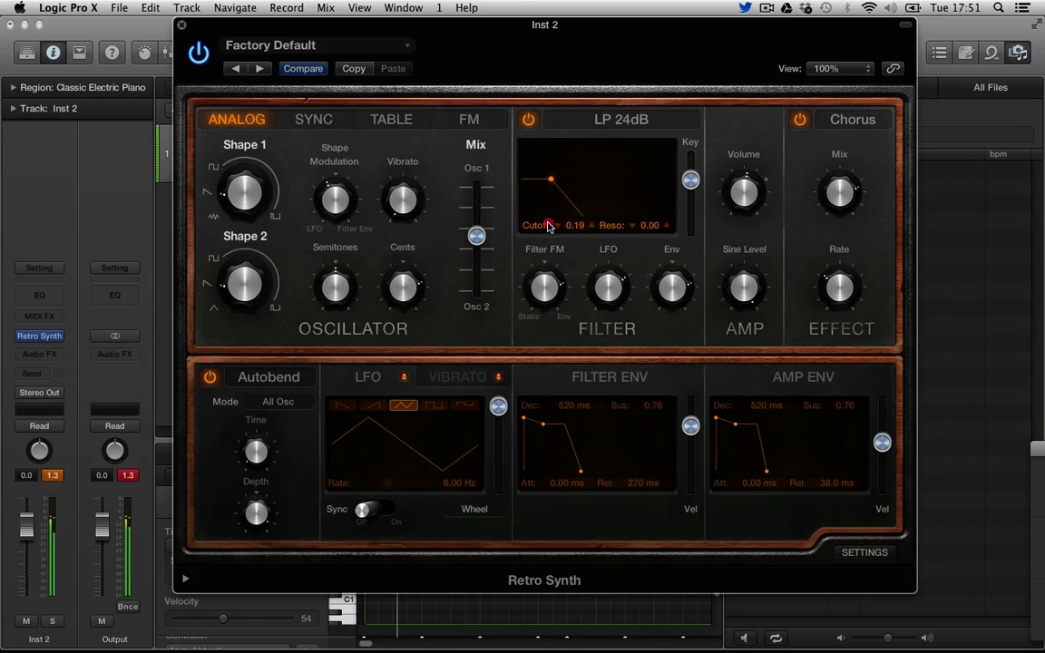
drag(550, 179, 621, 180)
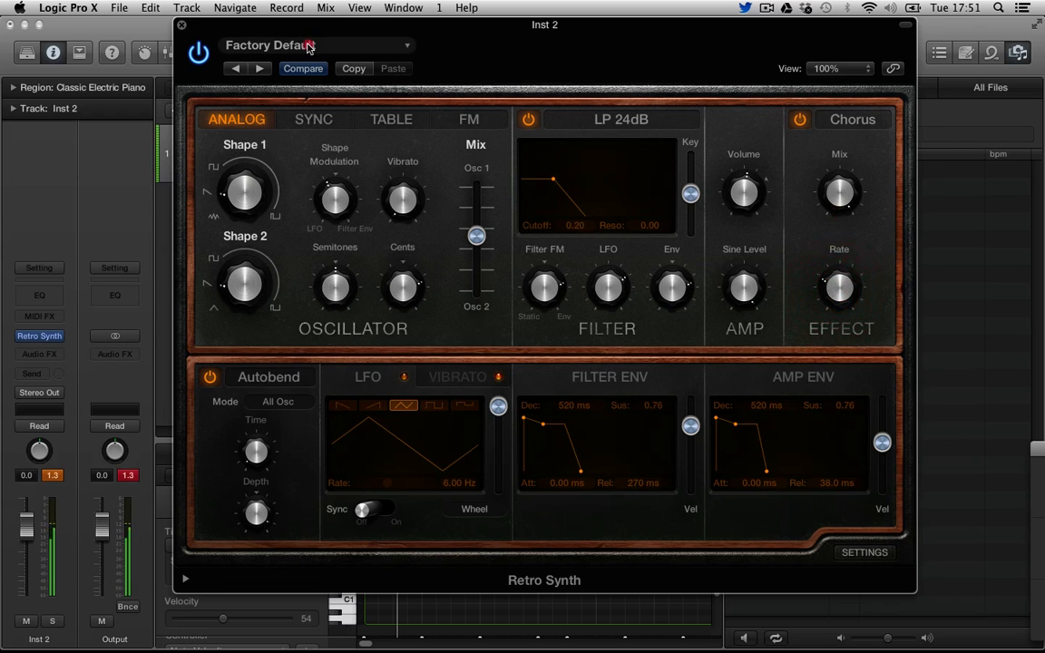
Audition Synth Strings > Bright Strings, lower the channel fader, then load Saigon Strings.
click(317, 46)
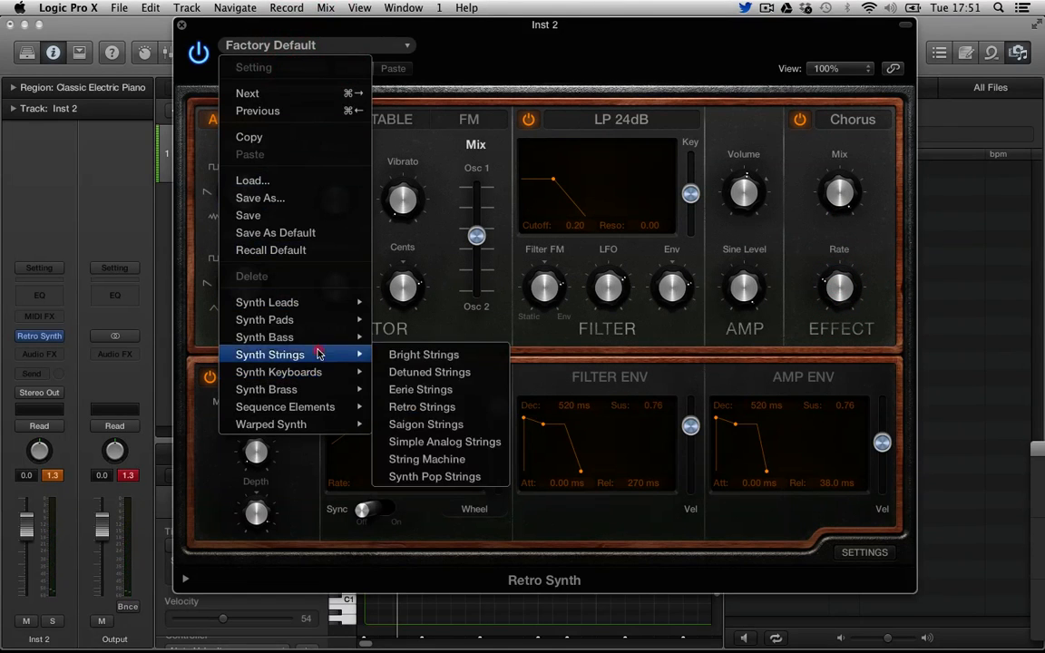
click(420, 406)
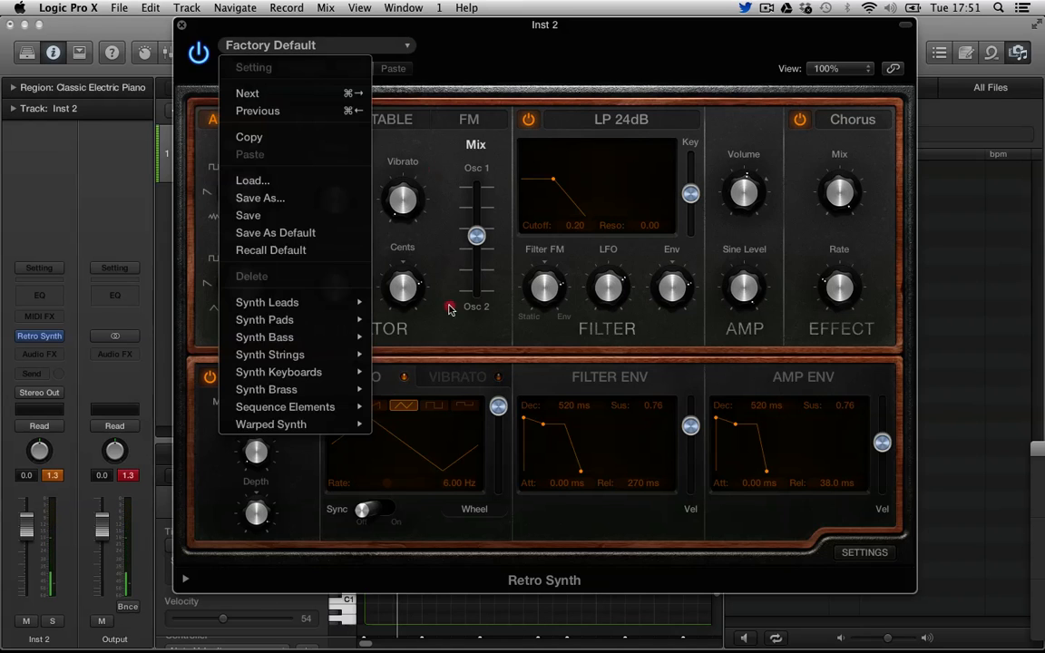
click(270, 353)
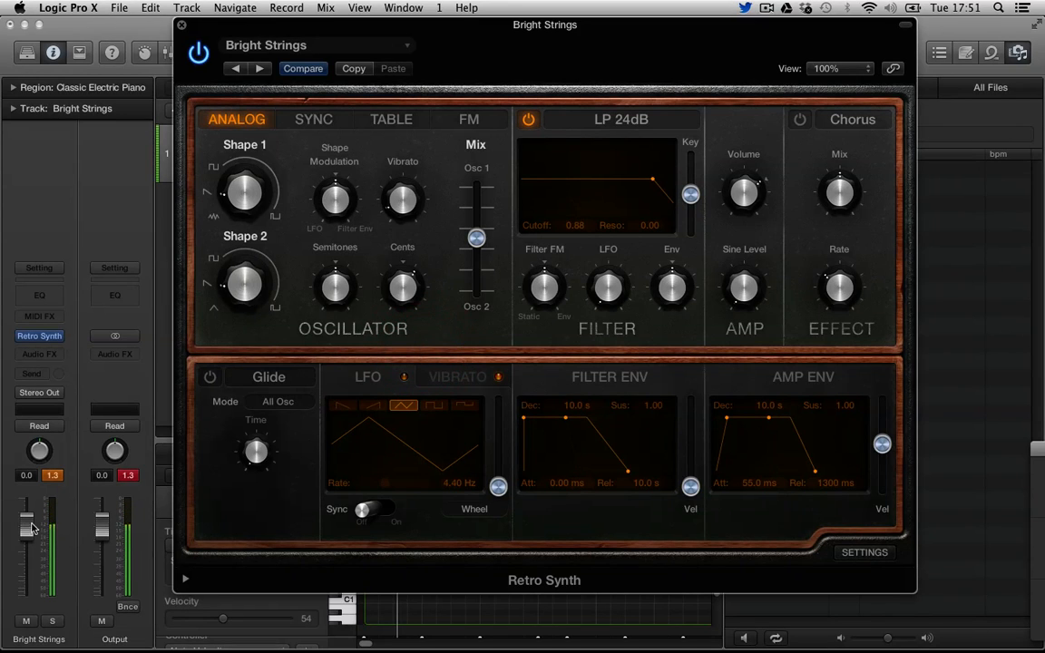
drag(27, 507, 27, 545)
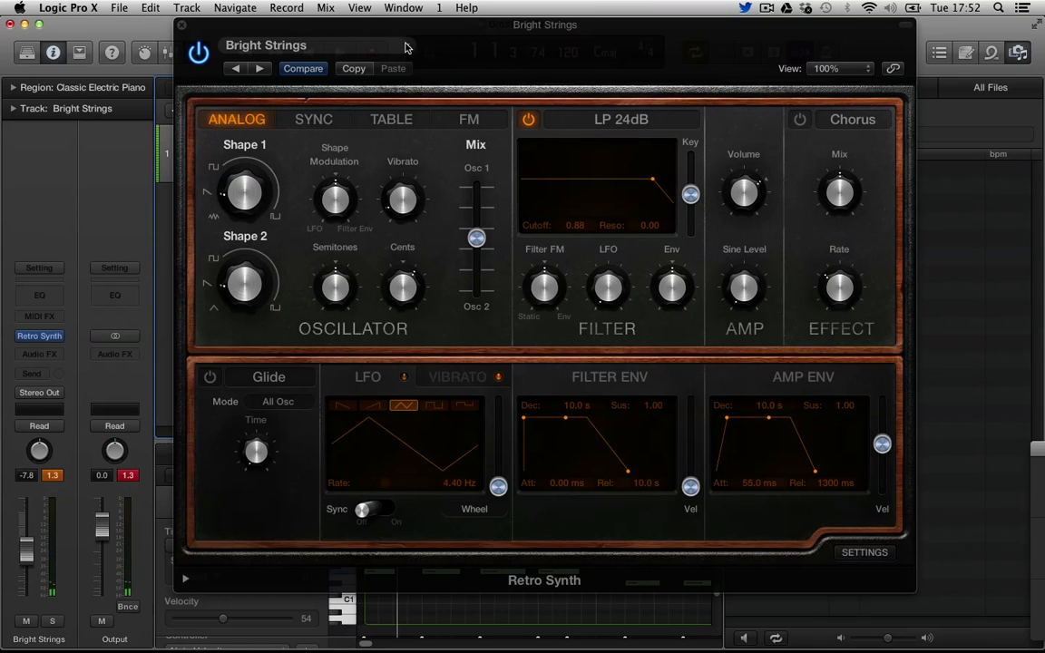
click(313, 44)
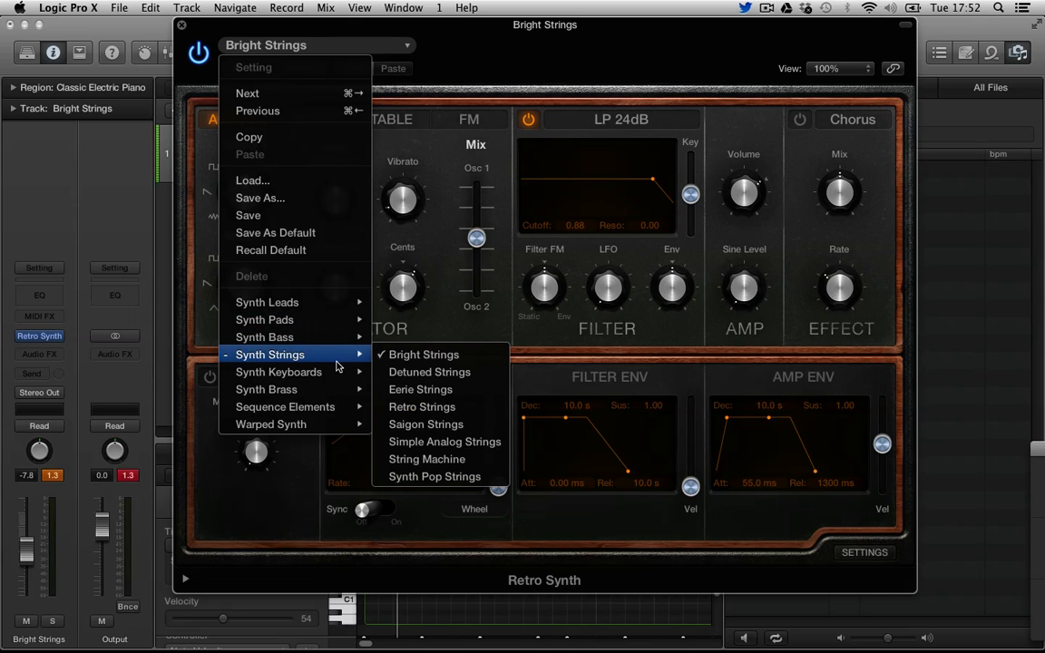
mouse_move(426, 423)
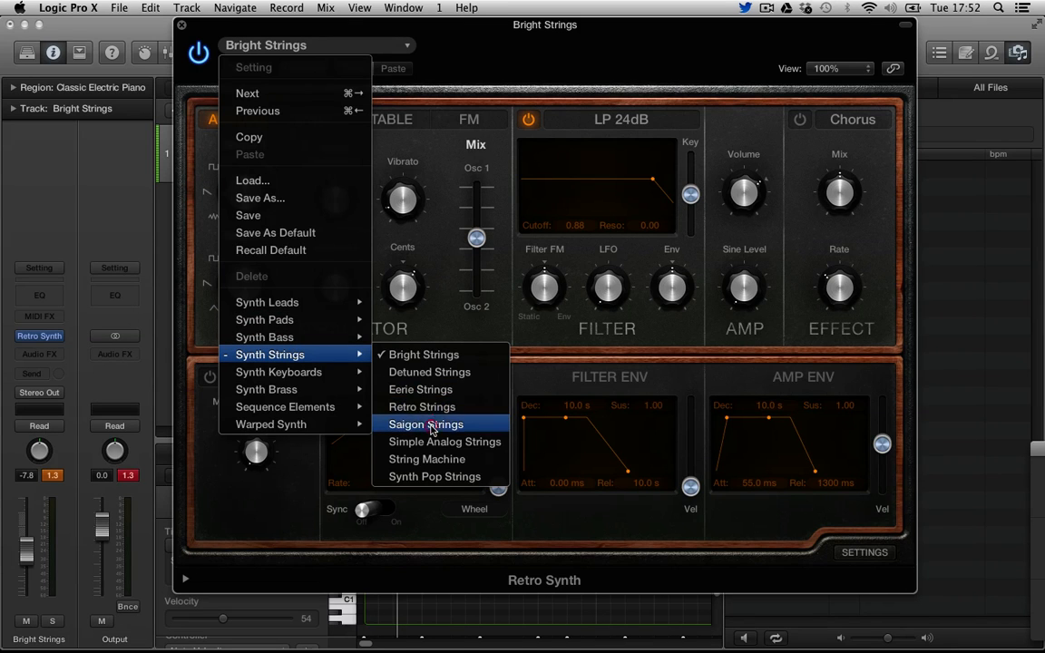
click(424, 424)
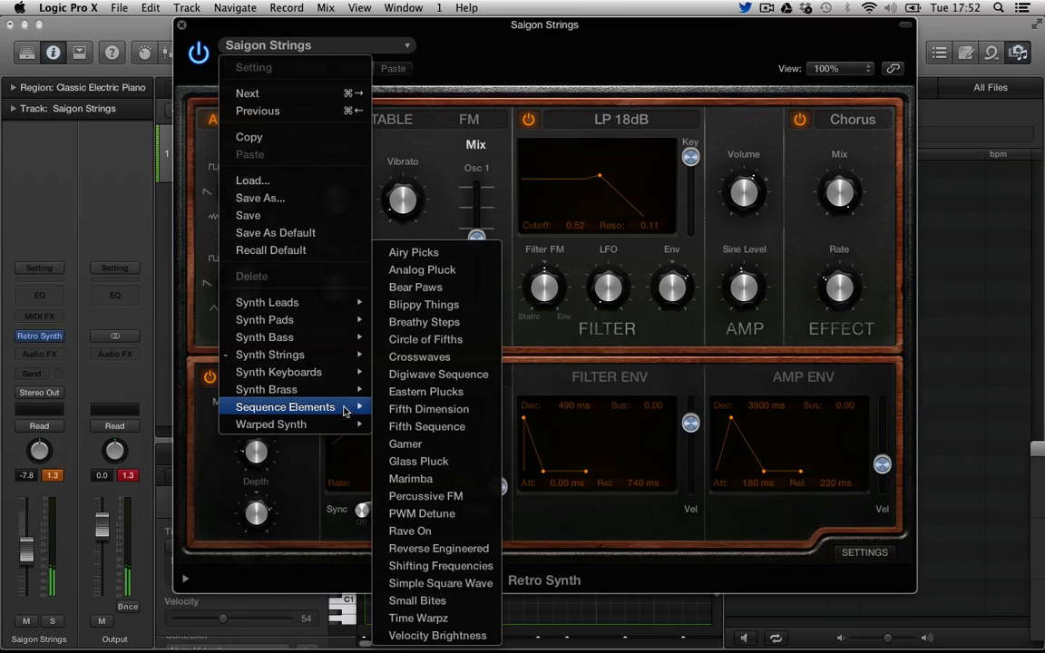
Load Sequence Elements > Analog Pluck, then step through Bear Paws to Blippy Things.
click(422, 269)
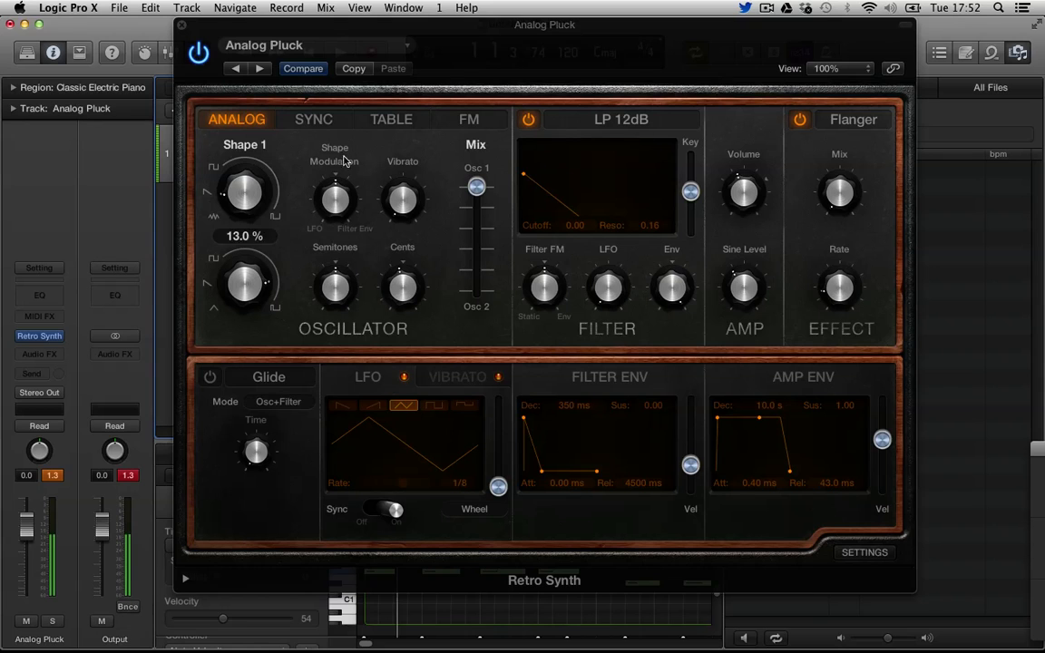
click(261, 68)
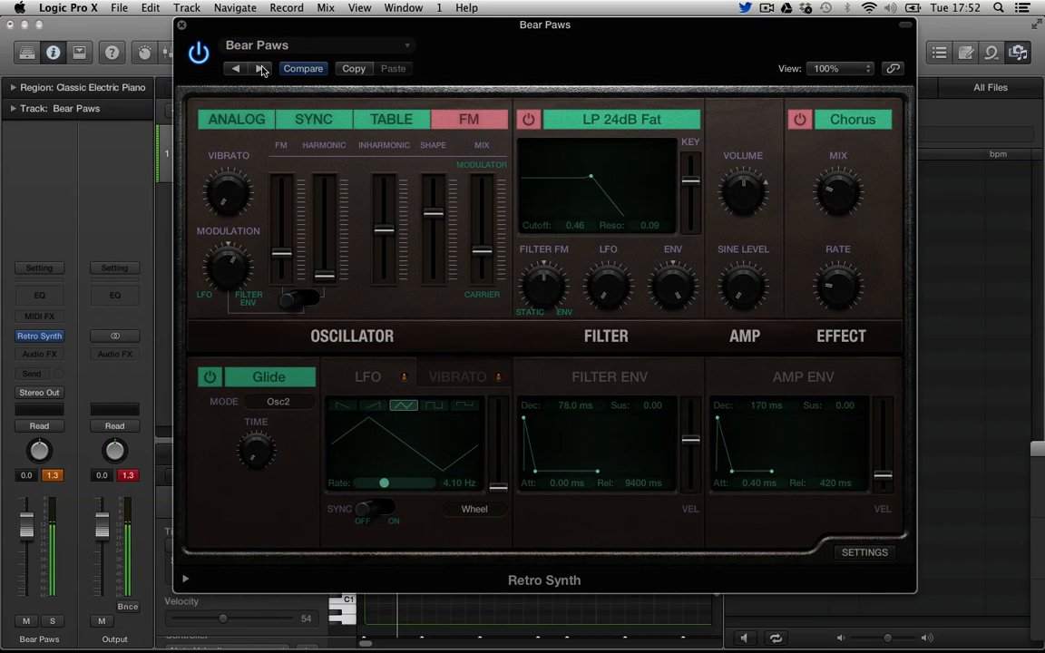
click(261, 69)
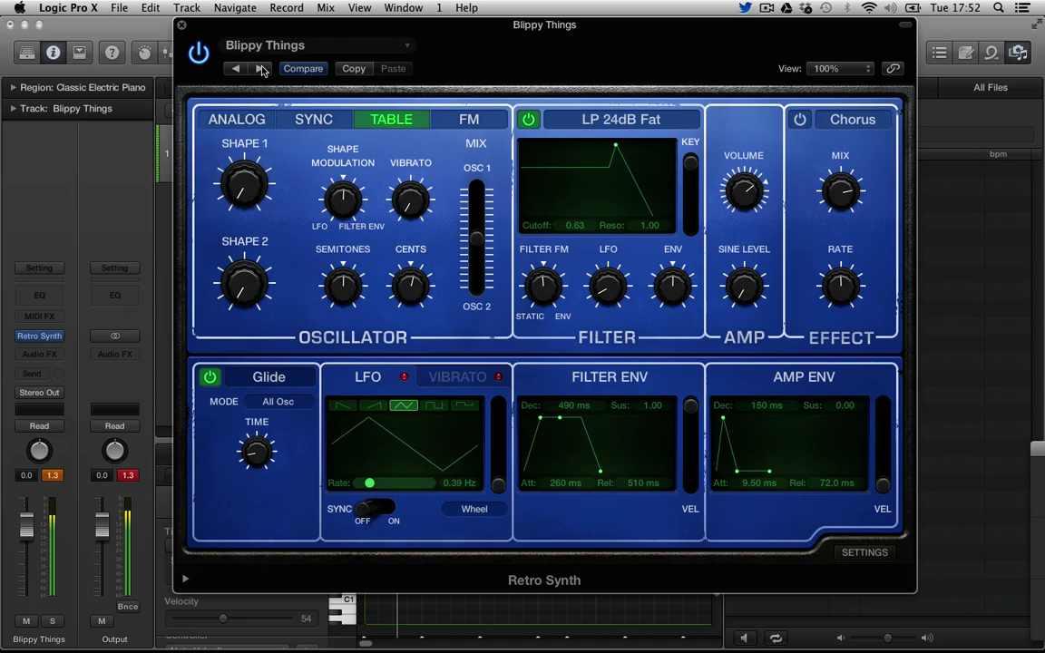
Audition Blippy Things on the Analog, Sync, Table and FM engines.
click(313, 119)
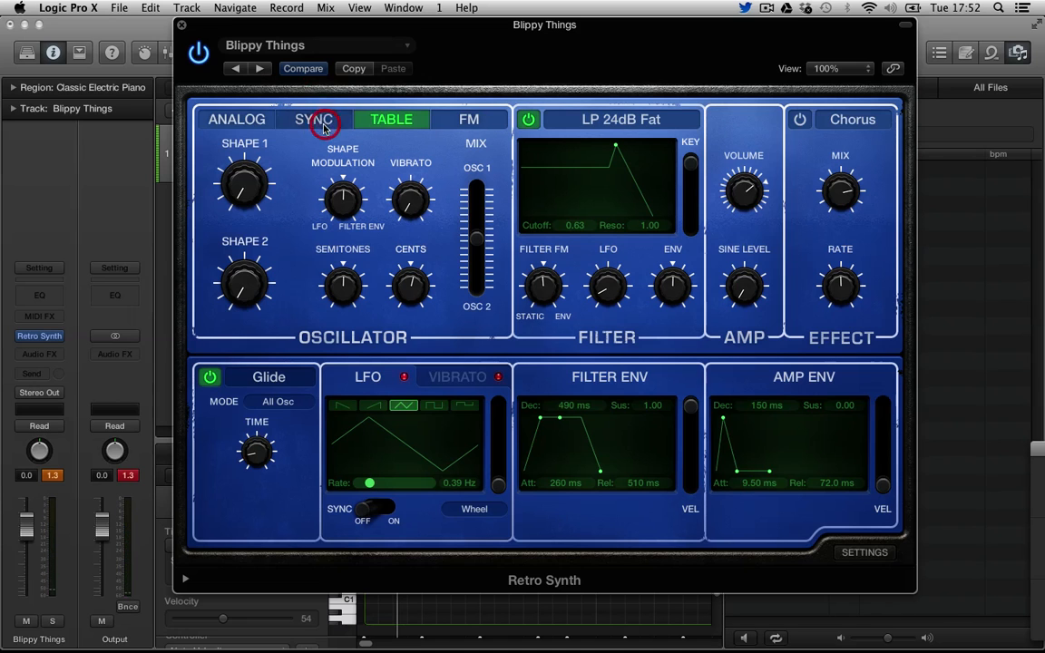
click(313, 119)
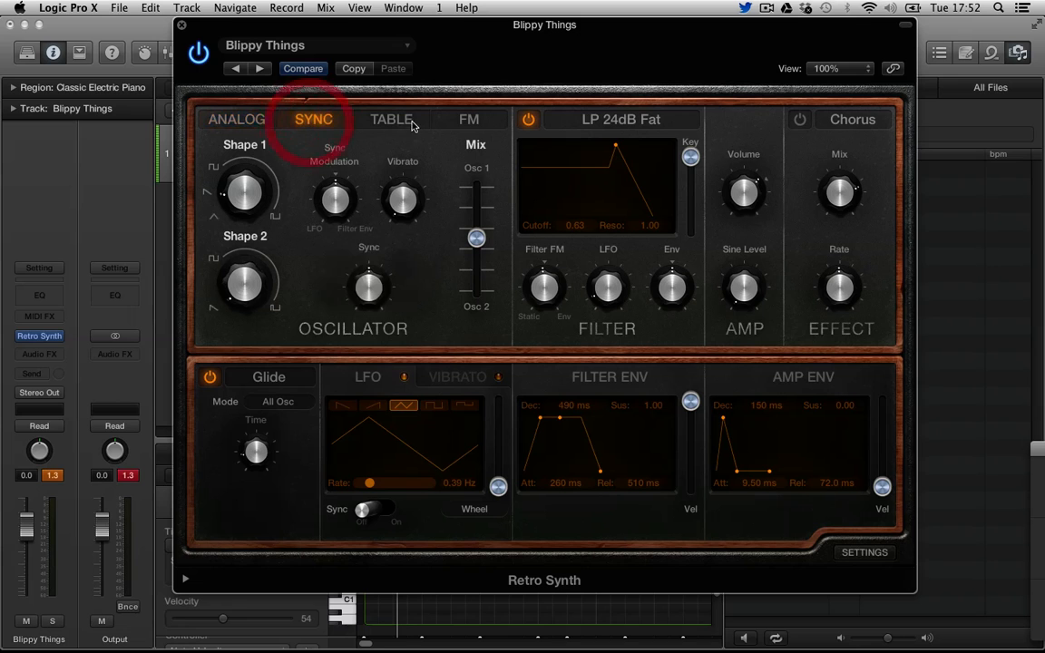
click(391, 119)
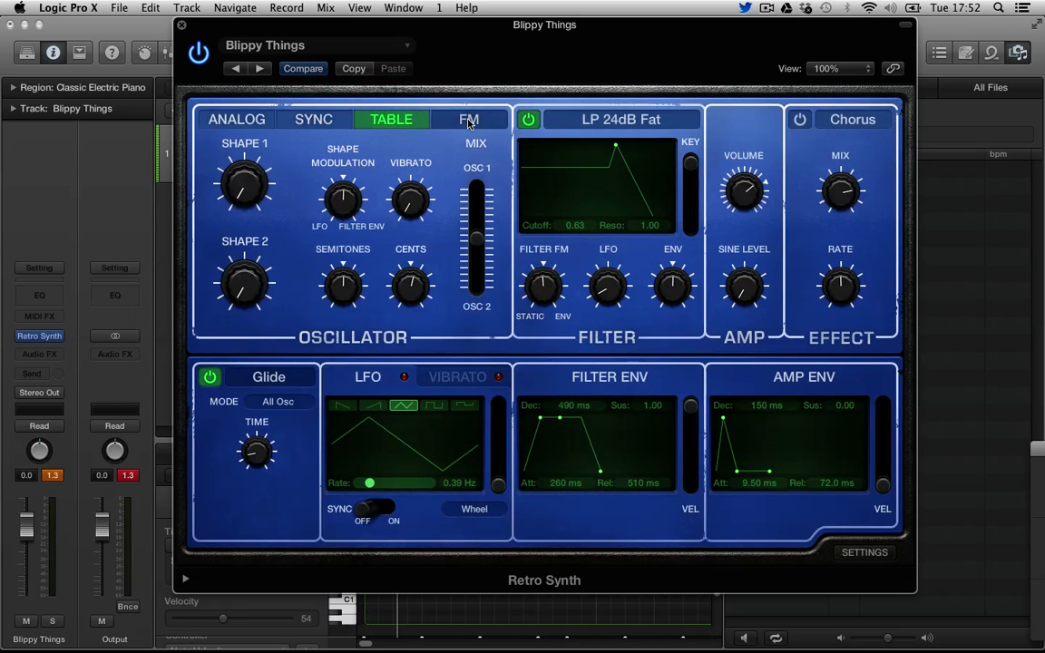
click(468, 118)
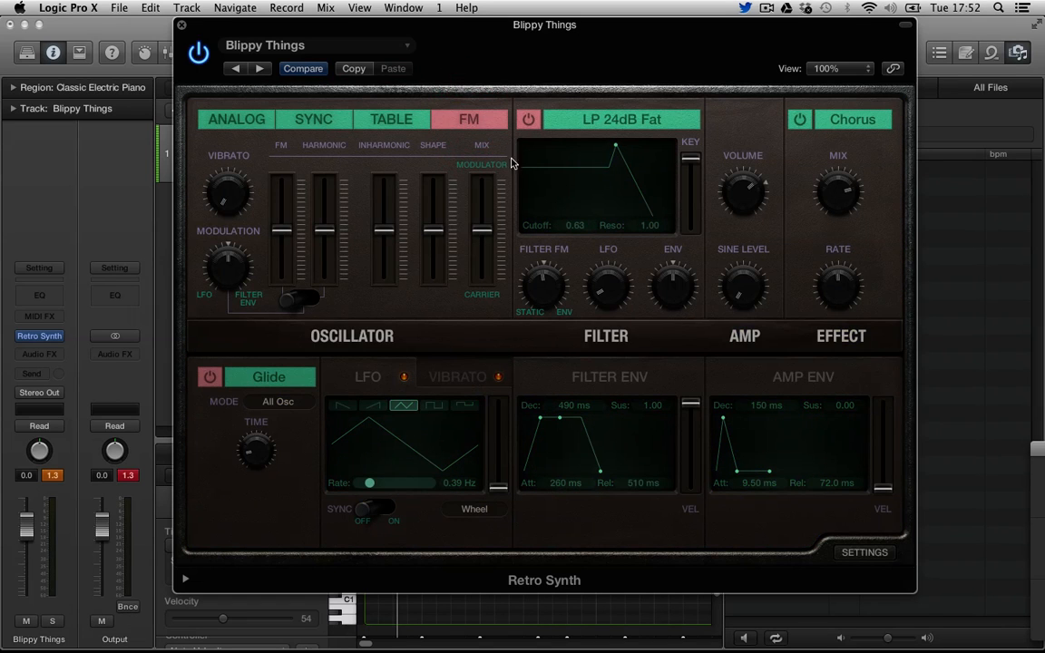
mouse_move(422, 157)
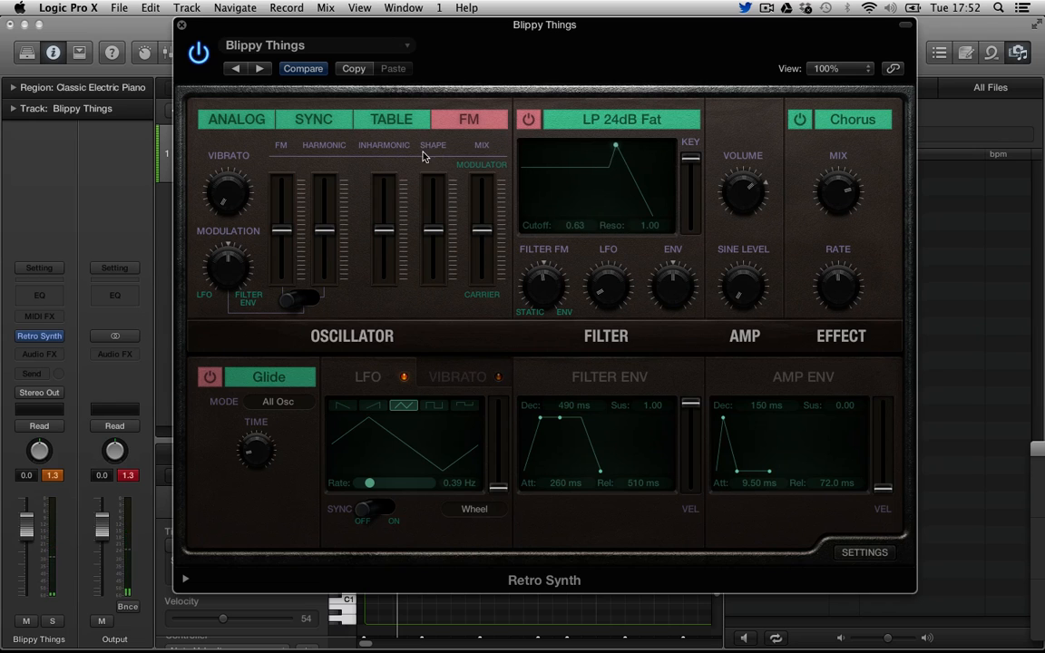
click(391, 119)
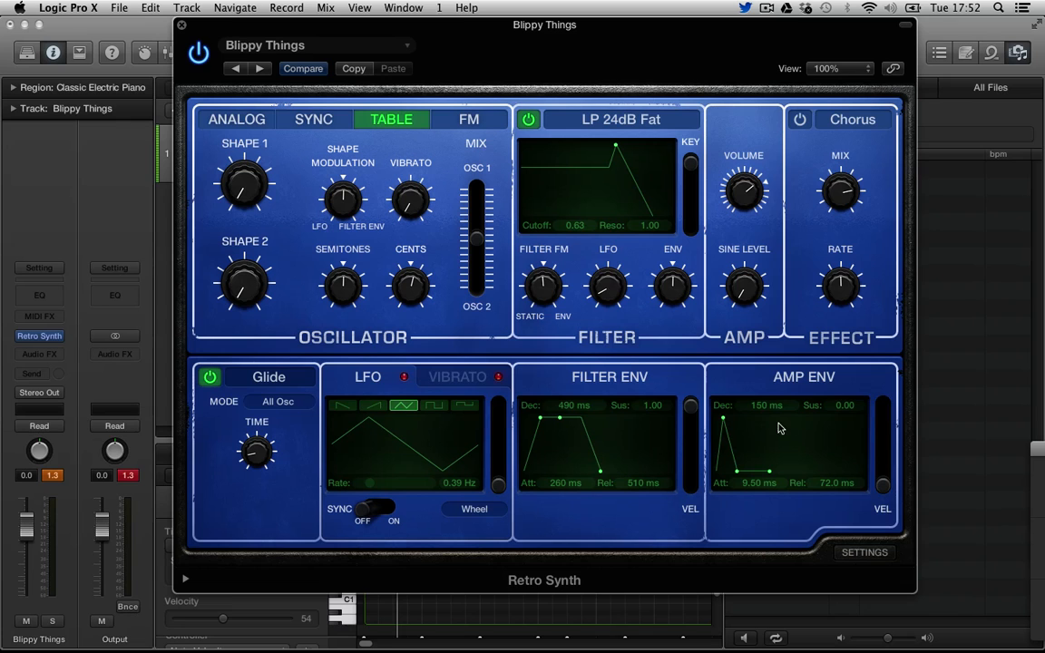
click(314, 119)
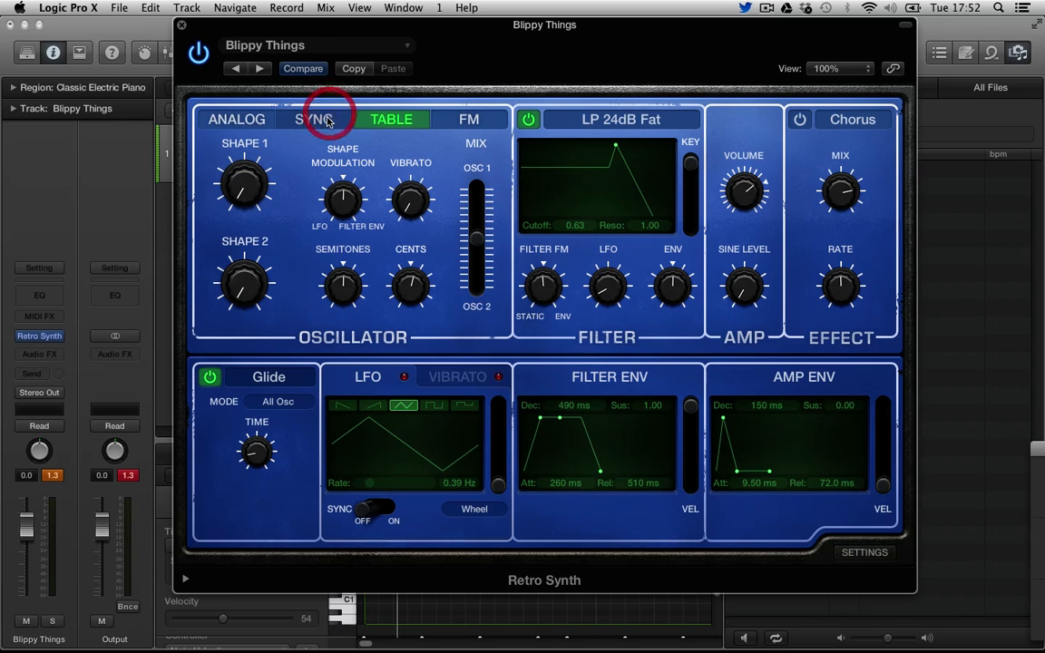
click(237, 118)
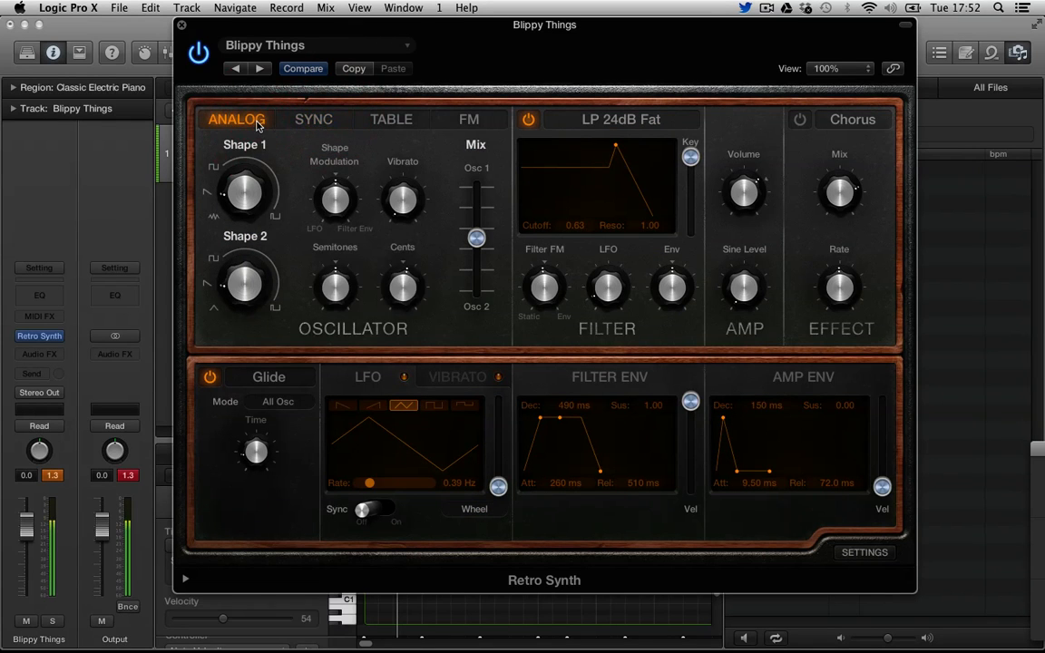
click(391, 119)
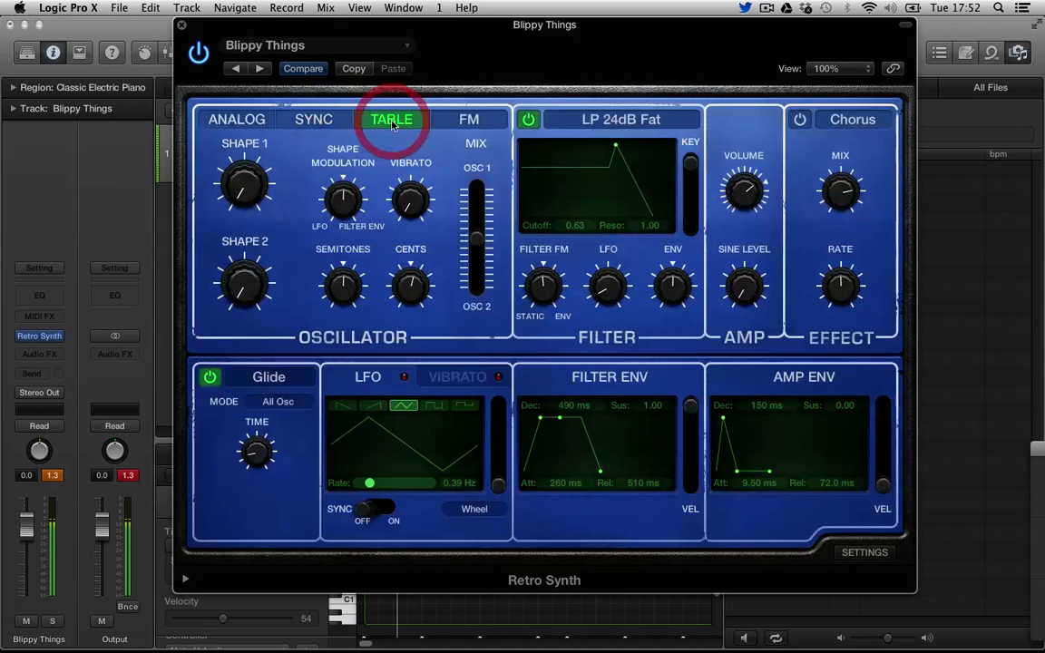
click(468, 119)
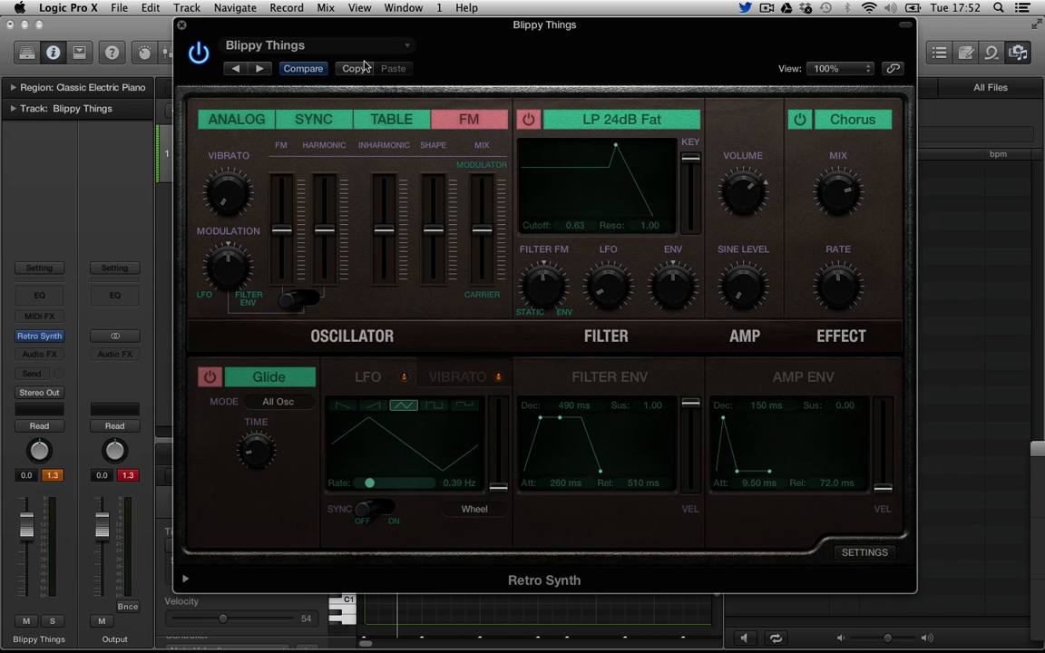
Step forward through Retro Synth presets to Circle of Fifths.
click(260, 68)
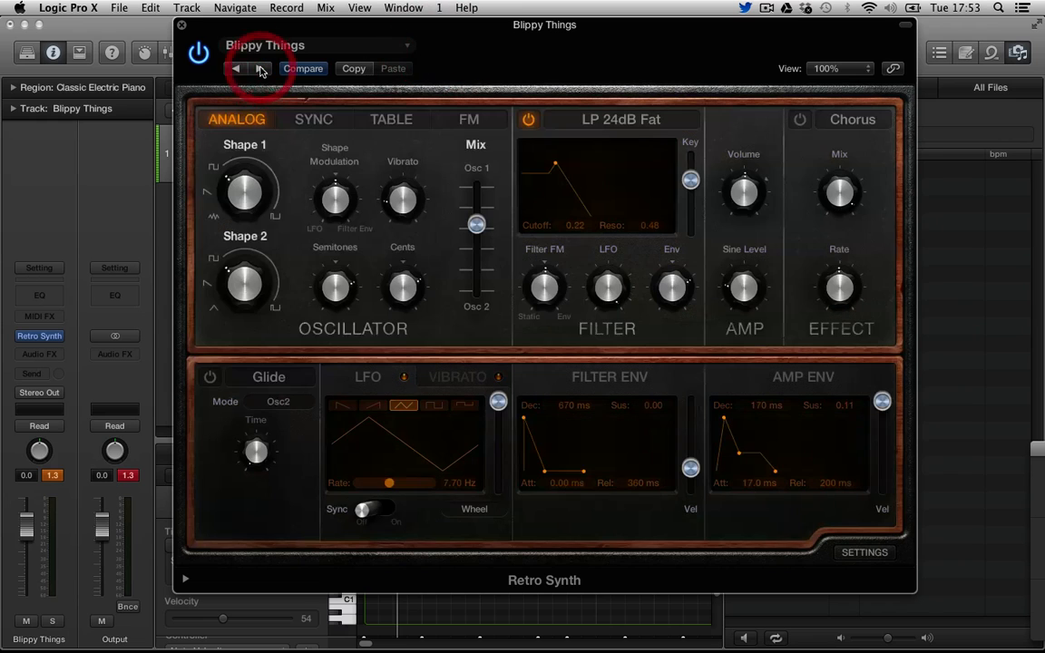
click(260, 69)
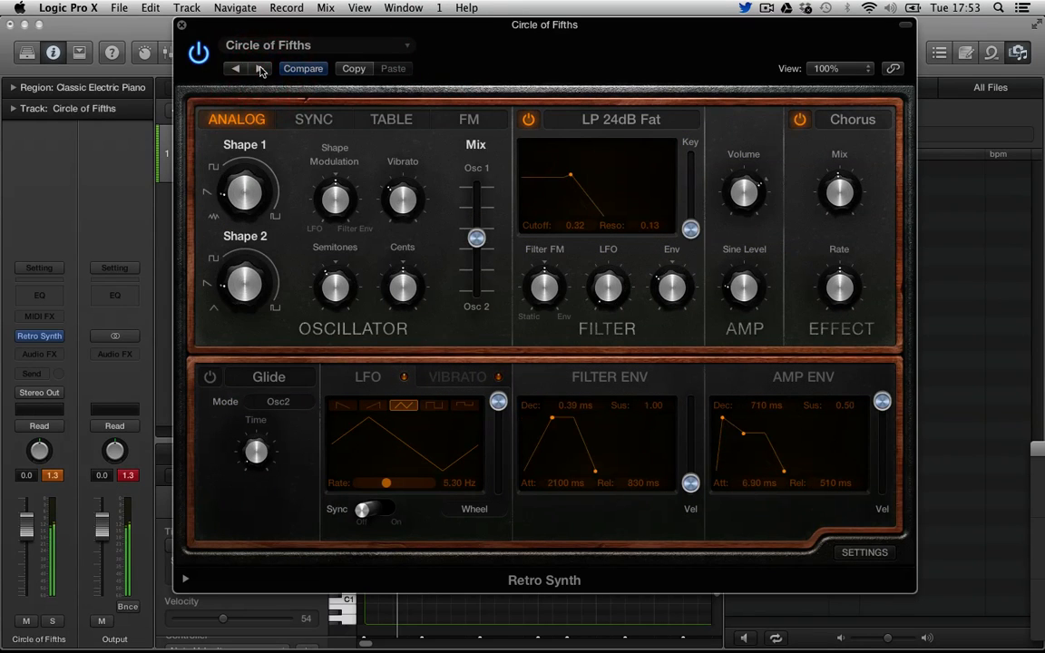
click(260, 68)
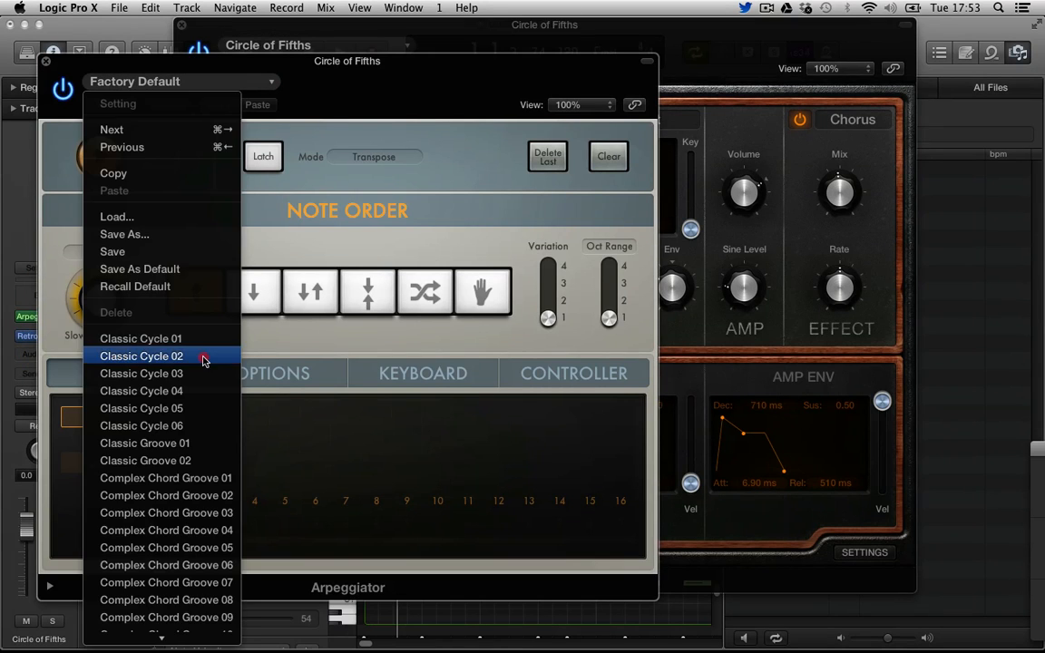
Load the Classic Groove 01 arpeggio, step Retro Synth to Crosswaves, and close the Arpeggiator.
click(144, 443)
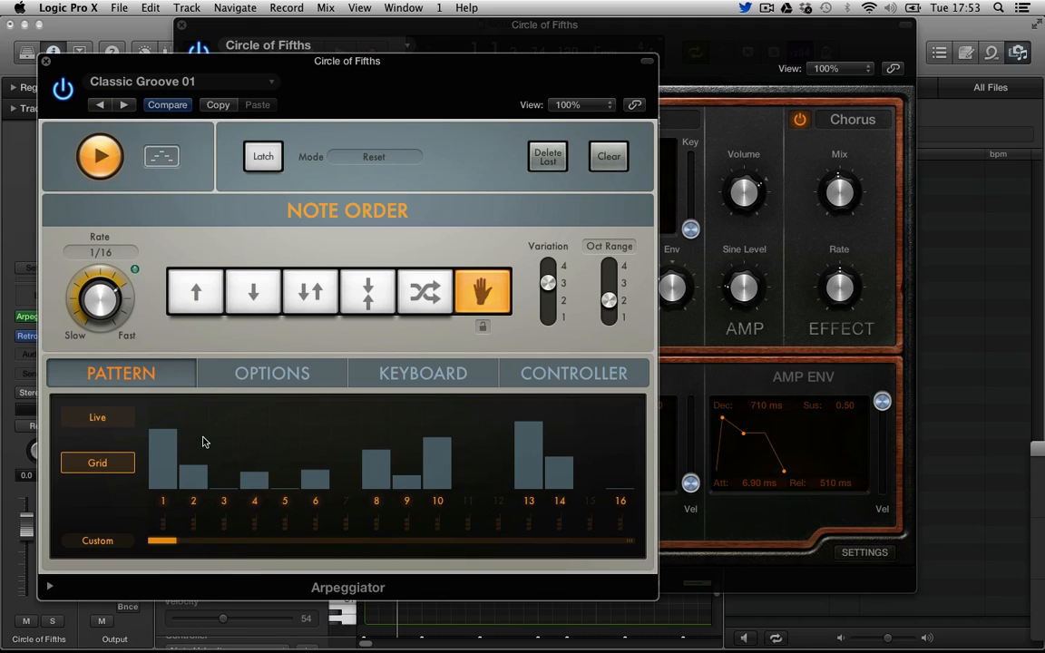
mouse_move(295, 64)
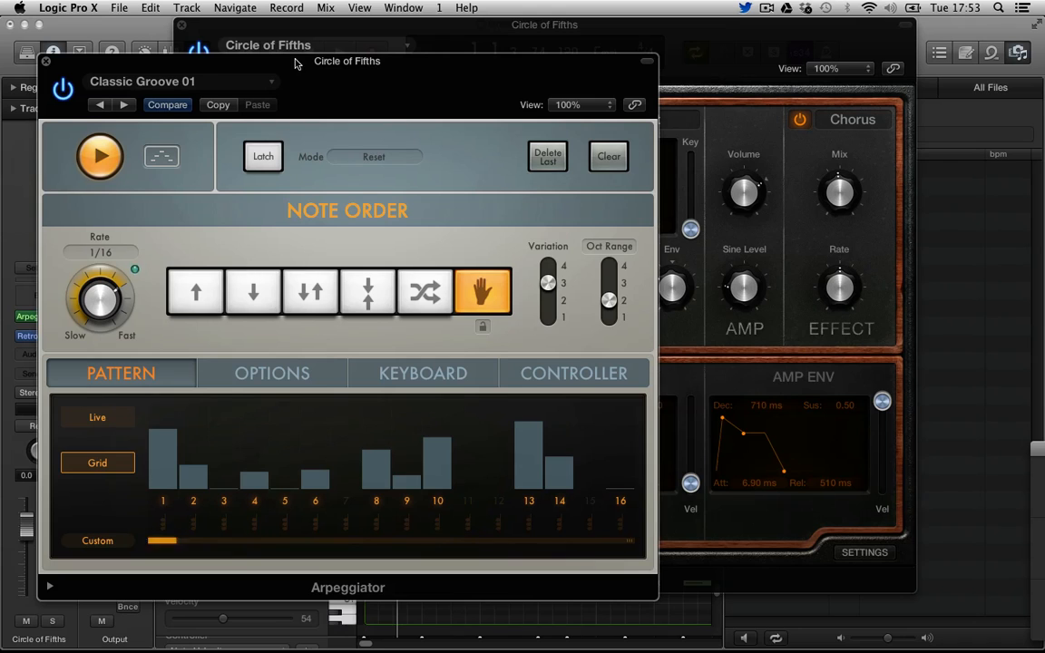
click(236, 68)
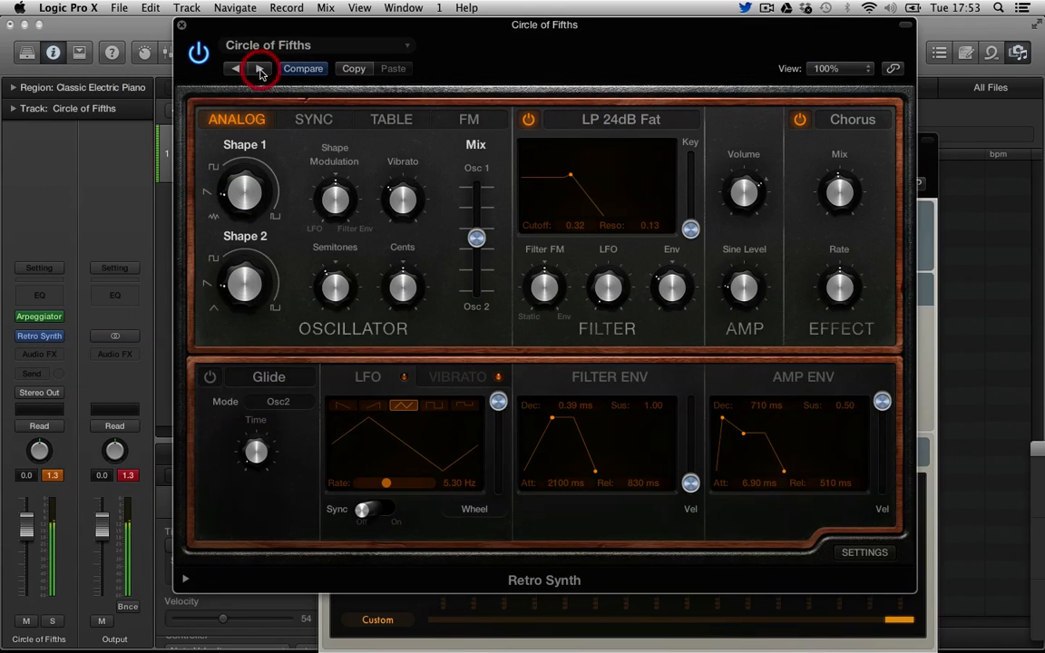
click(260, 68)
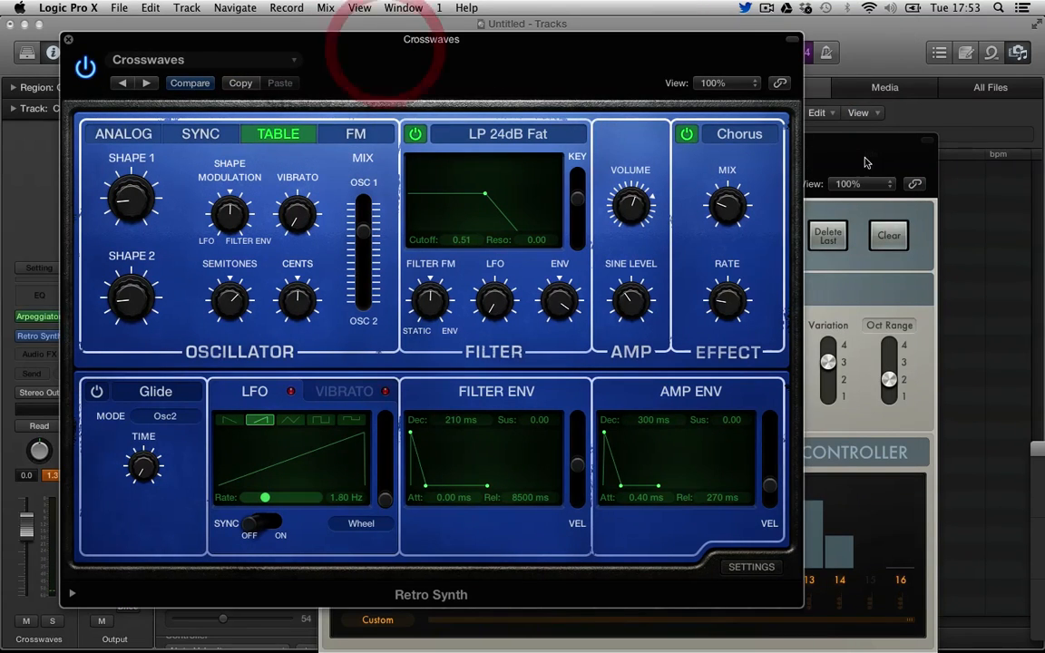
click(37, 317)
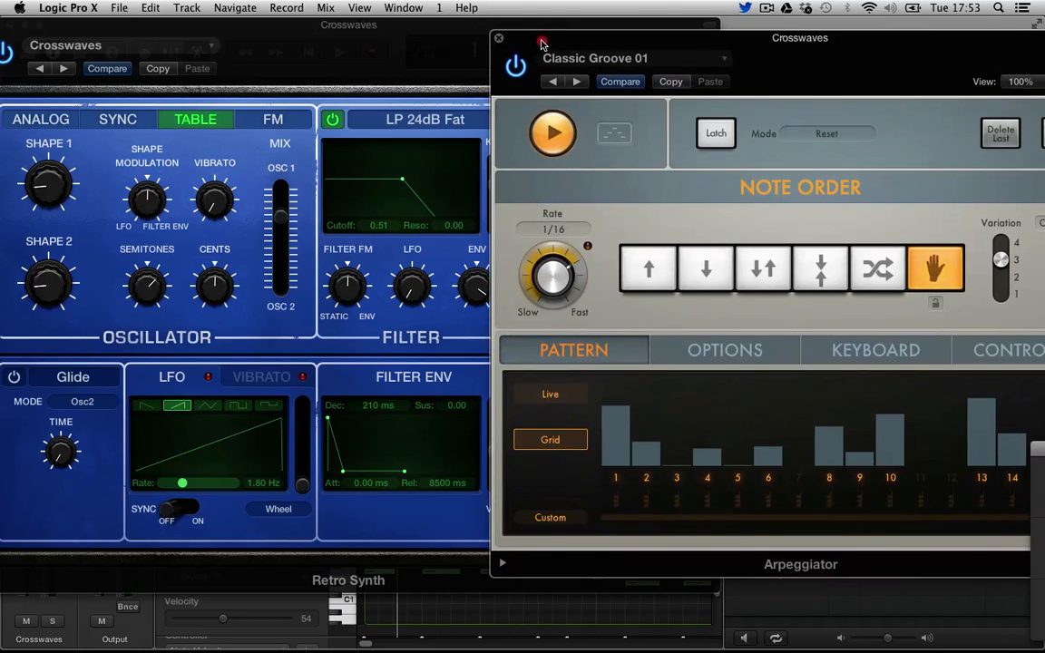
click(498, 37)
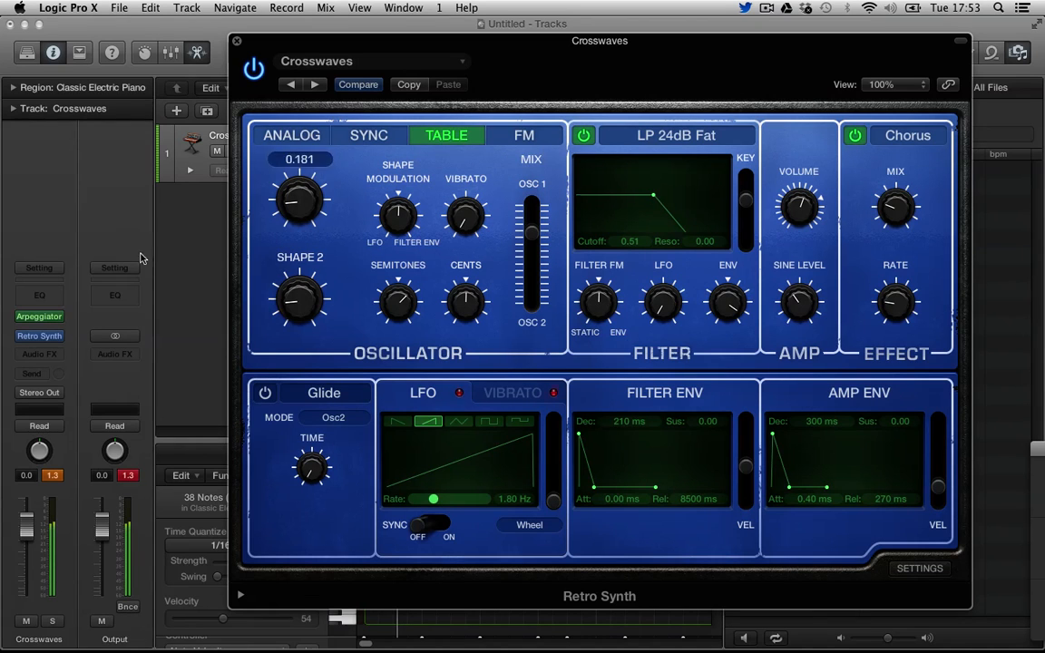
Swap the Arpeggiator MIDI FX slot for Chord Trigger at Factory Default.
click(39, 316)
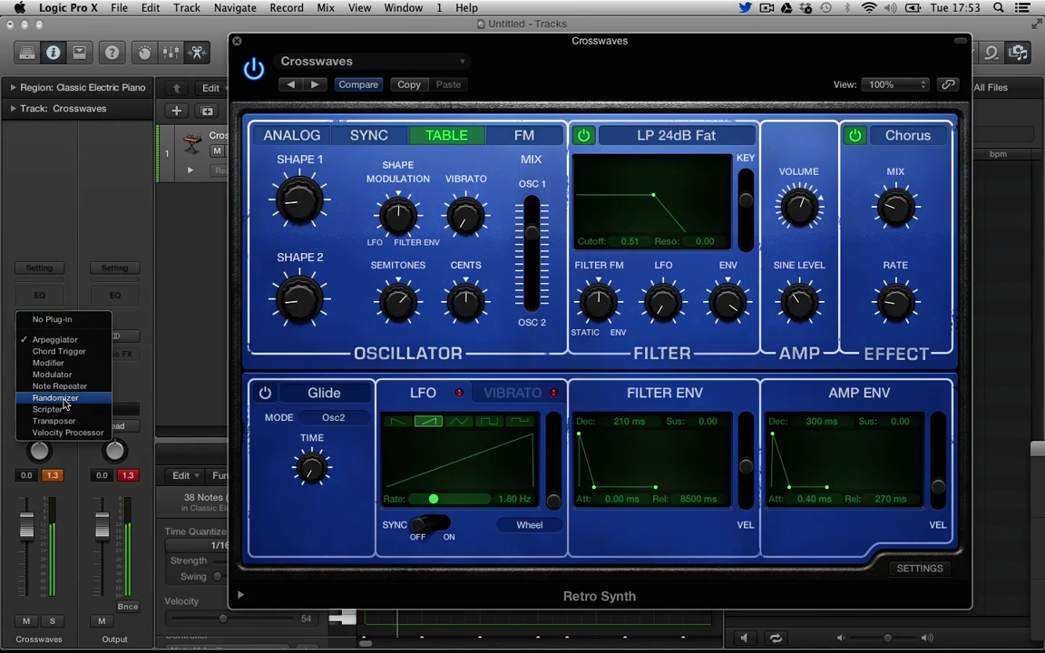
mouse_move(48, 363)
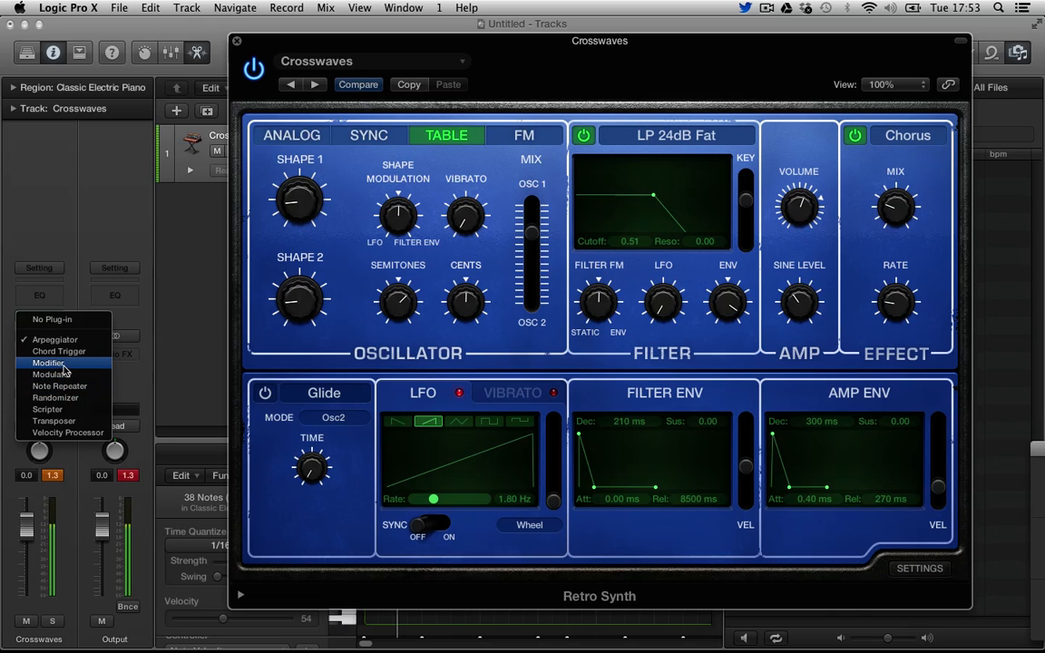
click(58, 351)
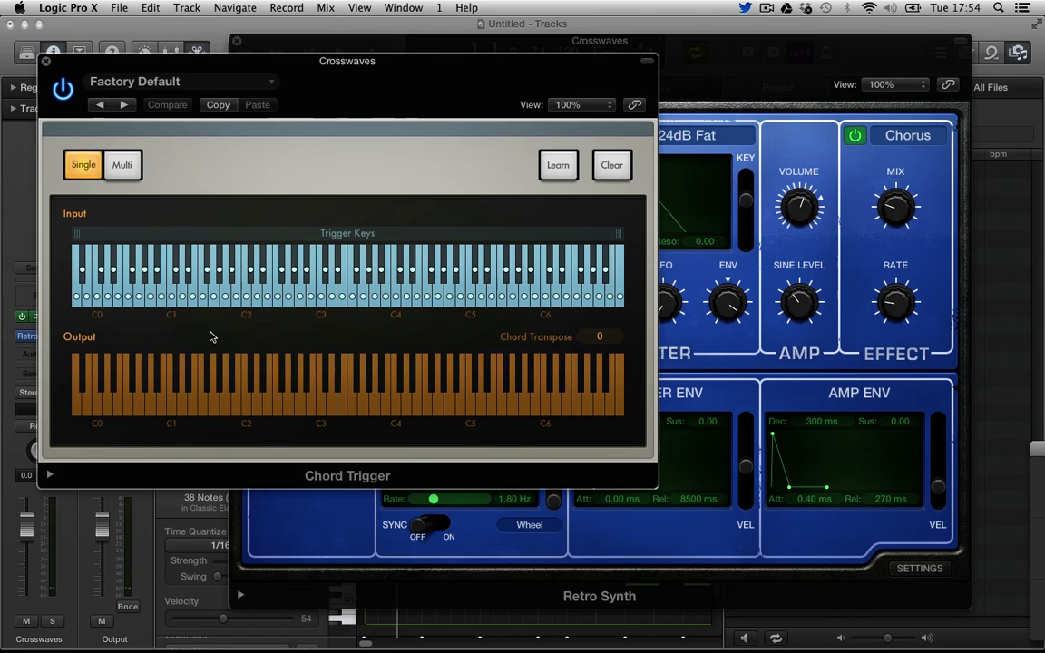
click(337, 273)
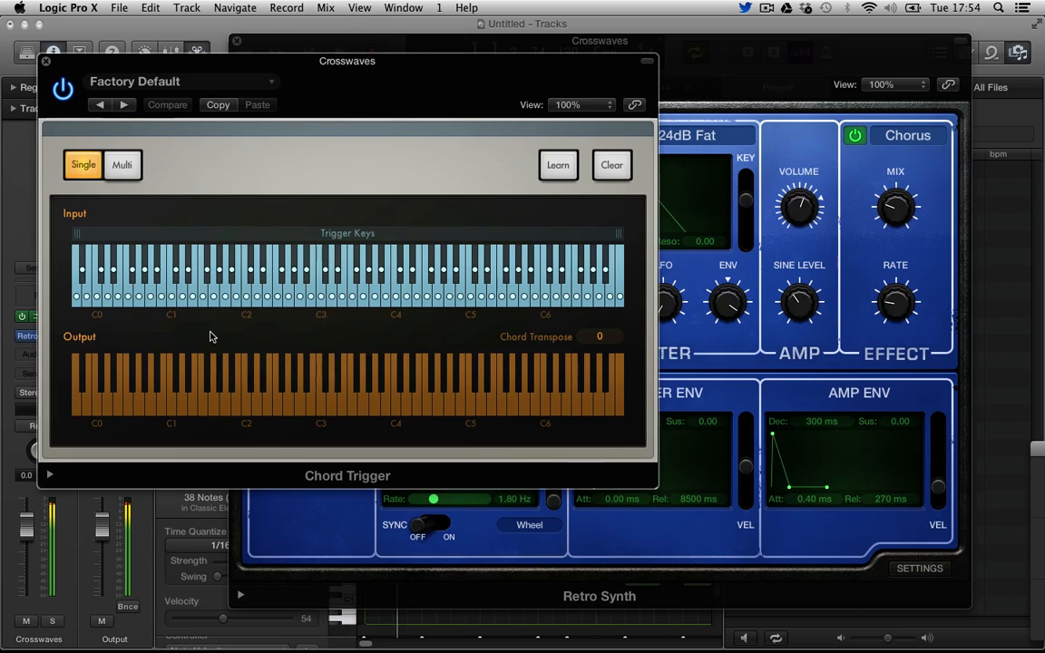
mouse_move(436, 310)
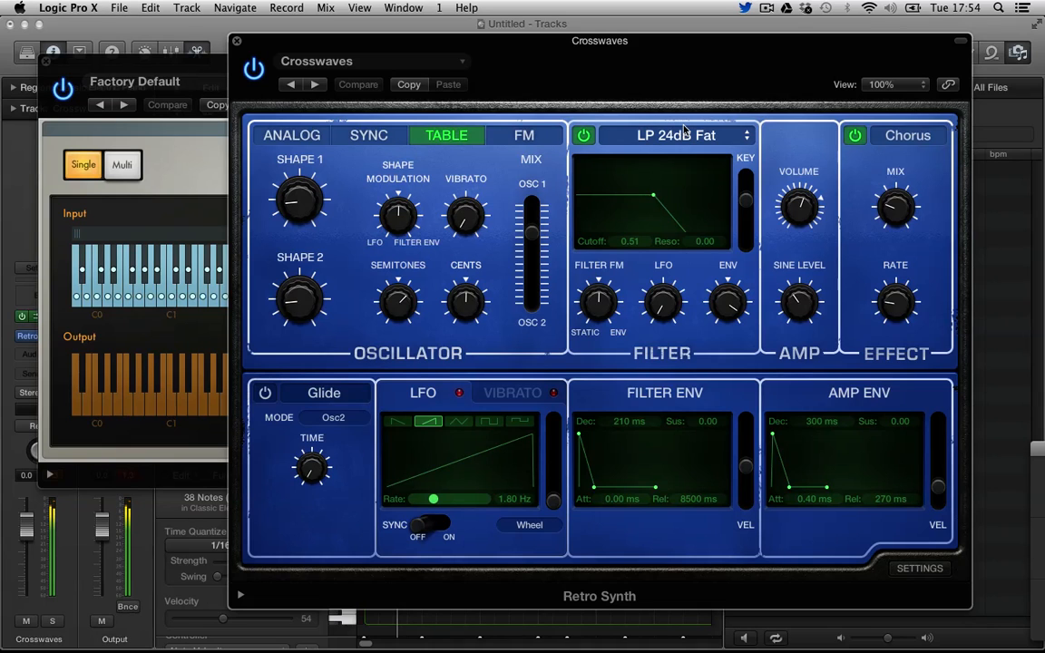
mouse_move(615, 126)
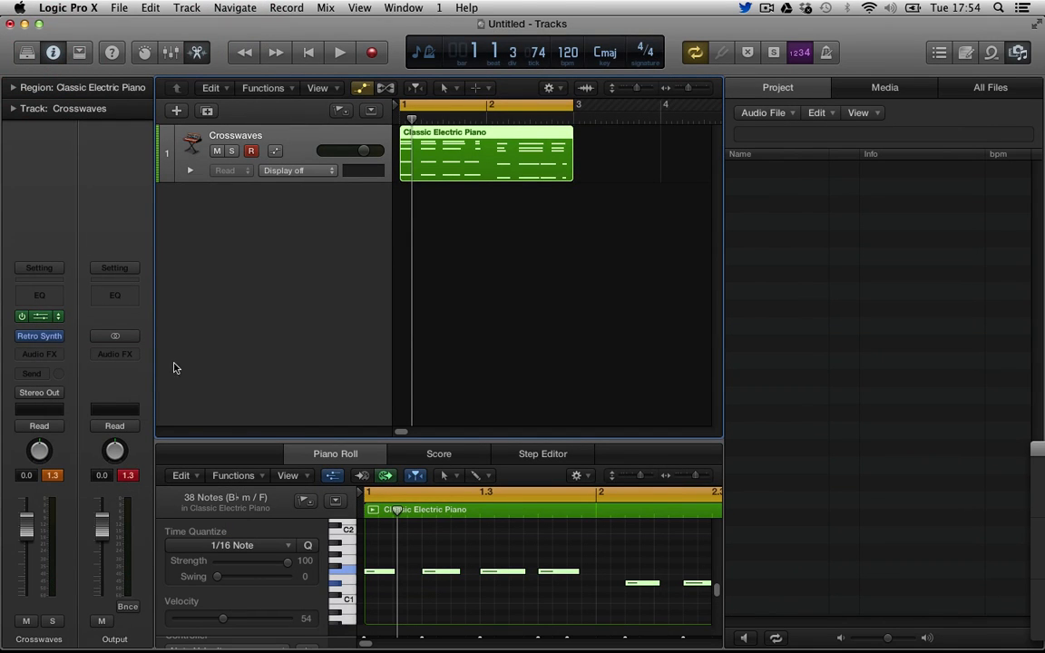
Close the Retro Synth and Chord Trigger windows to show the Tracks view.
click(39, 336)
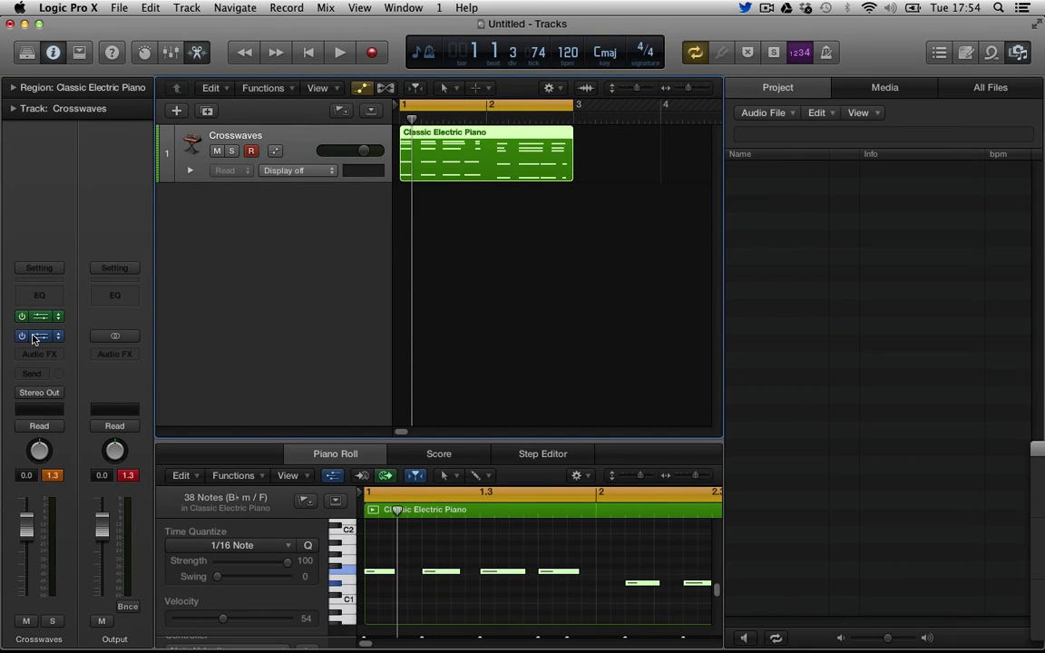
mouse_move(39, 336)
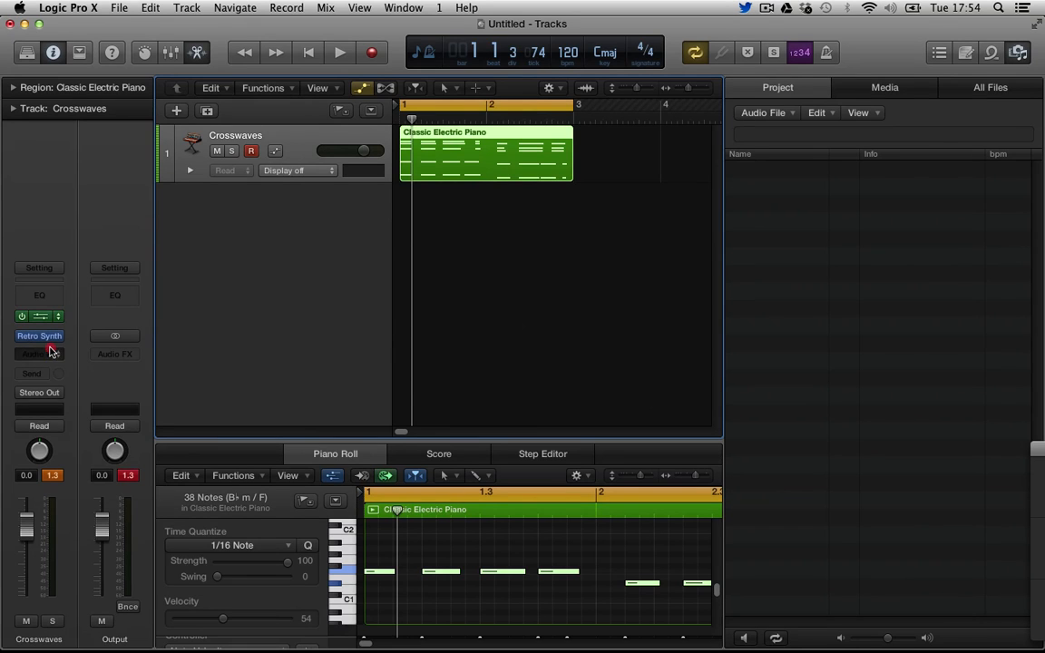
Insert the stereo Bass Amp Designer from Amps and Pedals into the Audio FX slot.
click(39, 353)
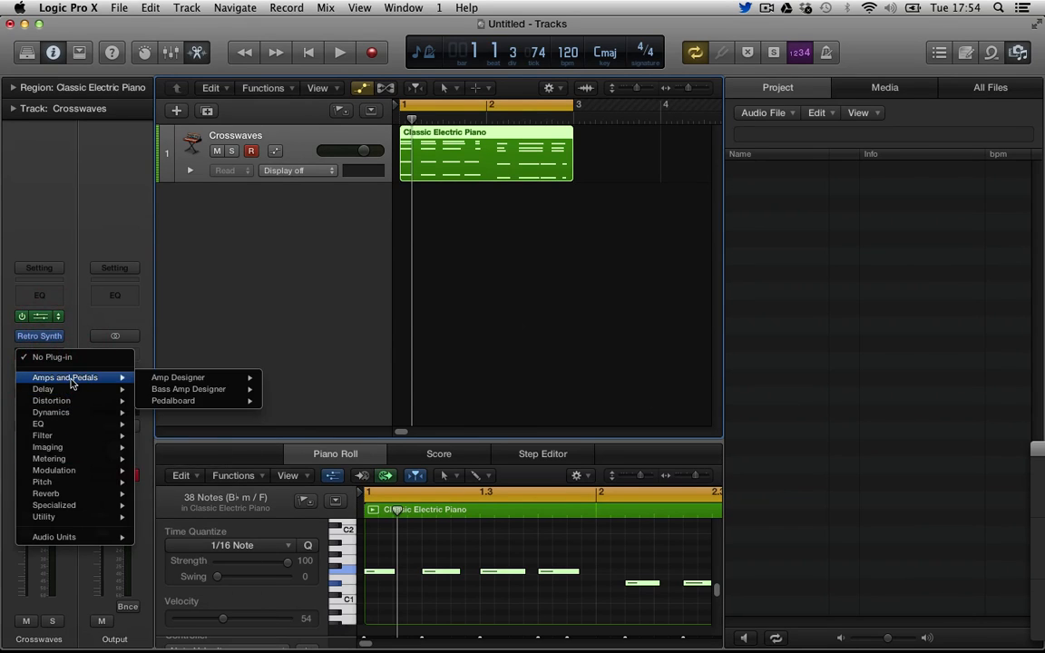
mouse_move(188, 389)
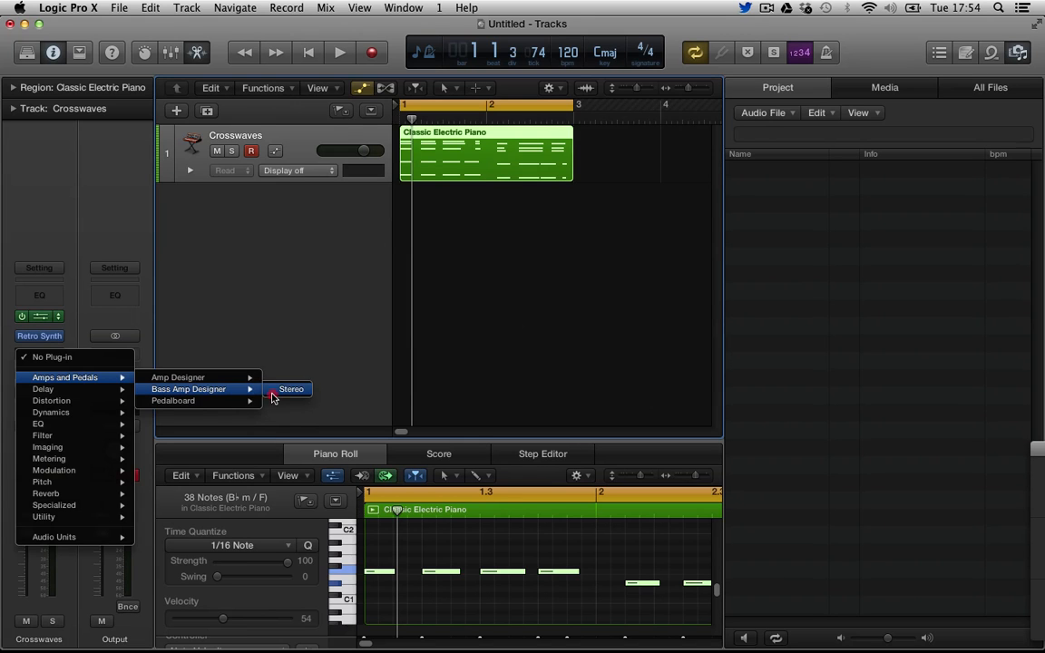
click(291, 389)
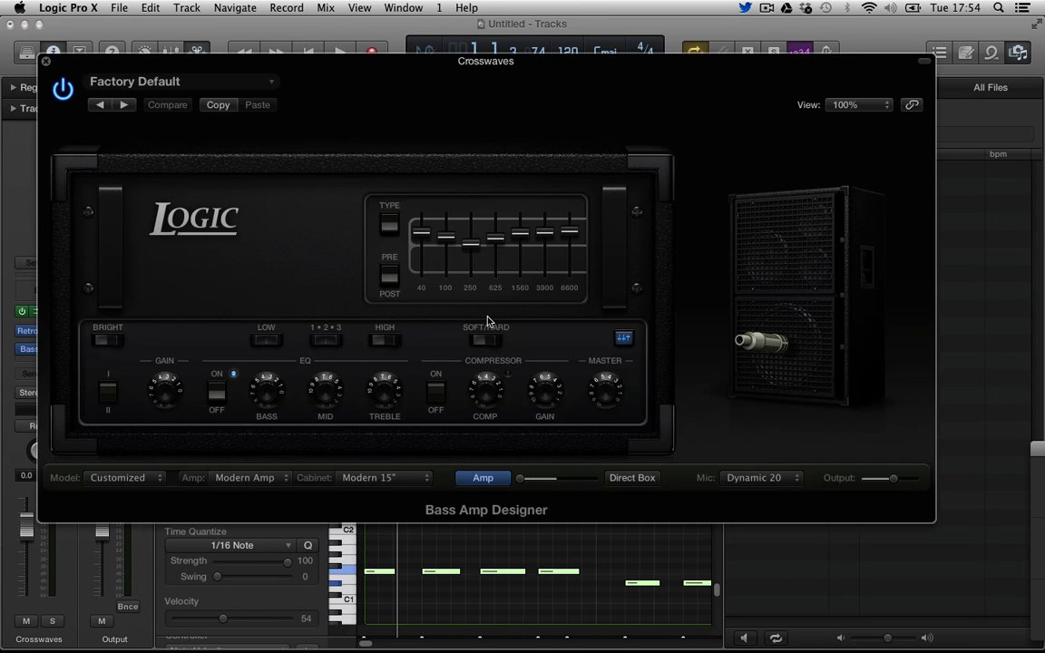
mouse_move(494, 196)
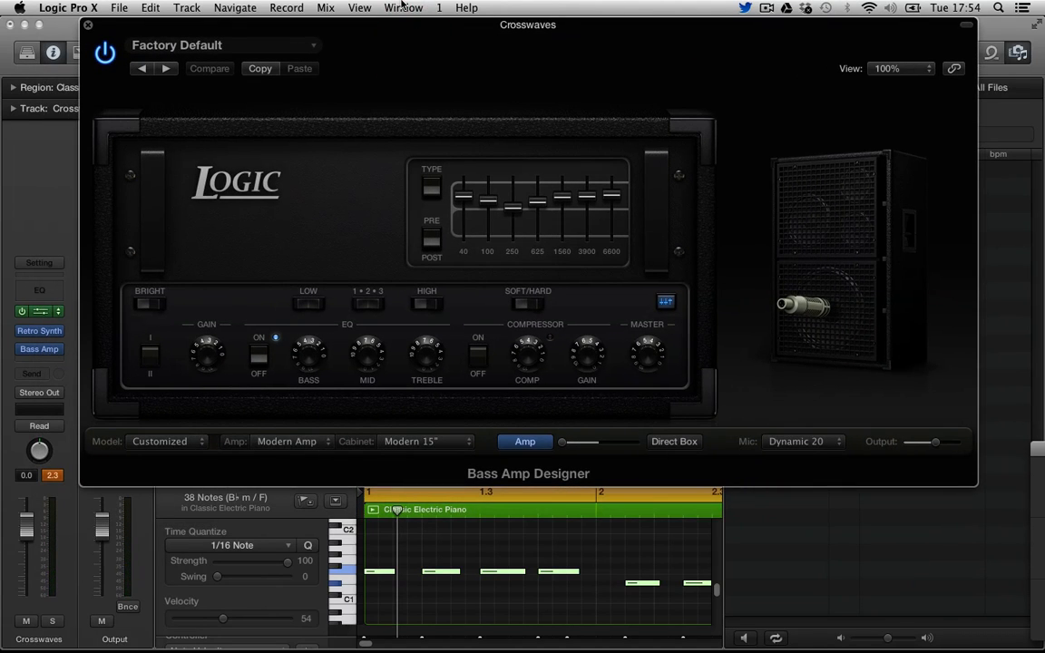
mouse_move(361, 145)
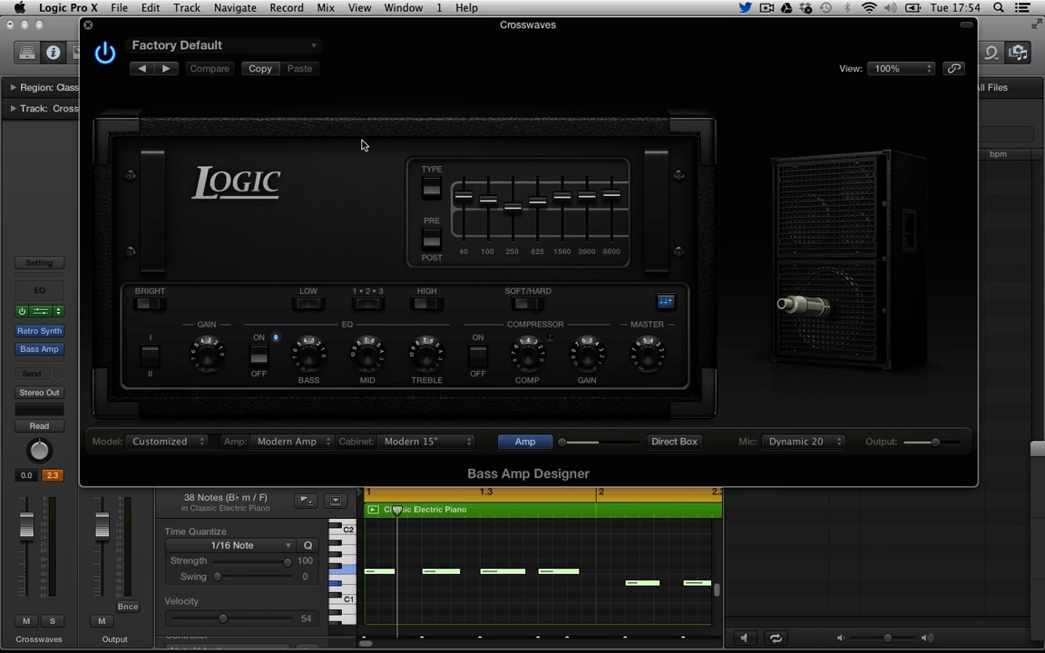
mouse_move(378, 288)
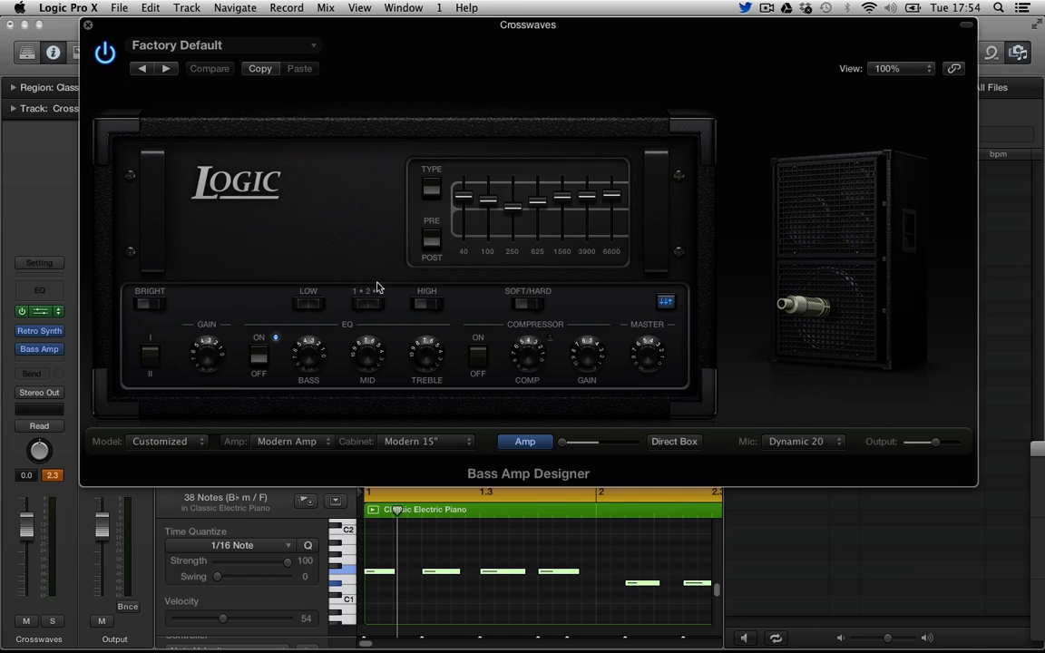